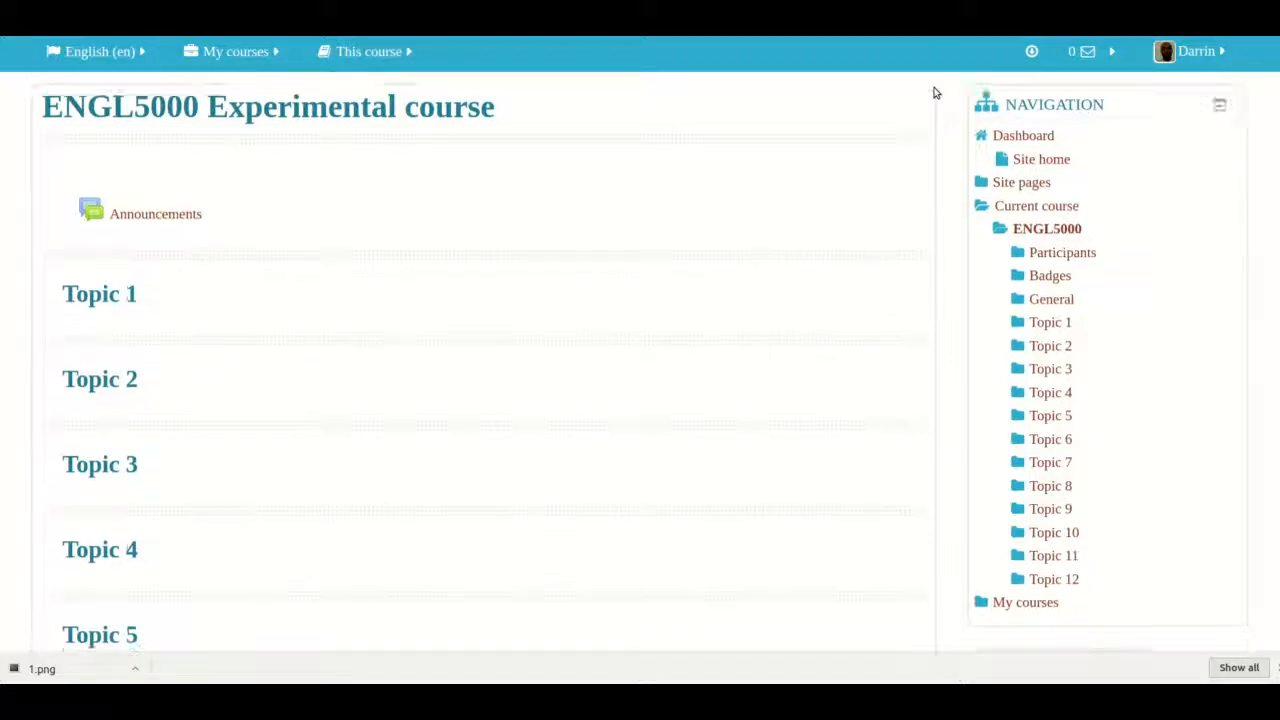
Step: Go to the ENGL5000 course's Question bank from the Administration block
{"action": "scroll", "scroll_direction": "down", "scroll_amount": 3}
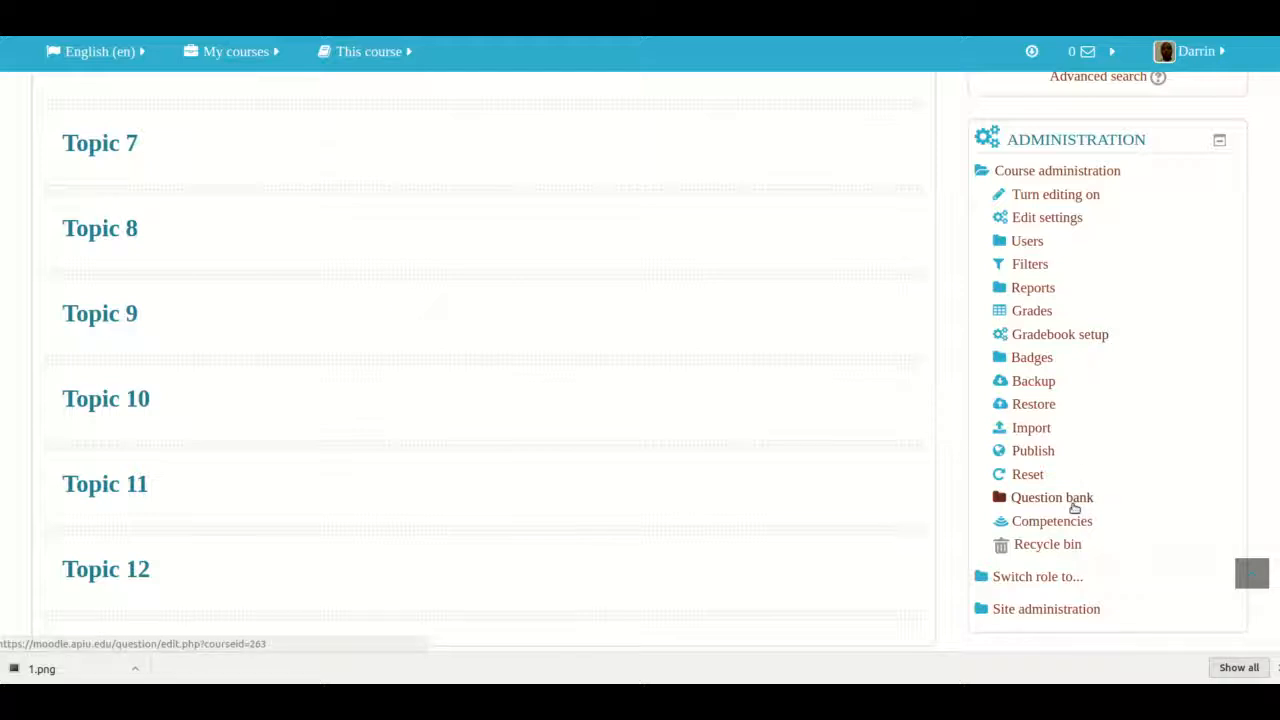
{"action": "left_click", "coordinate": [1050, 496]}
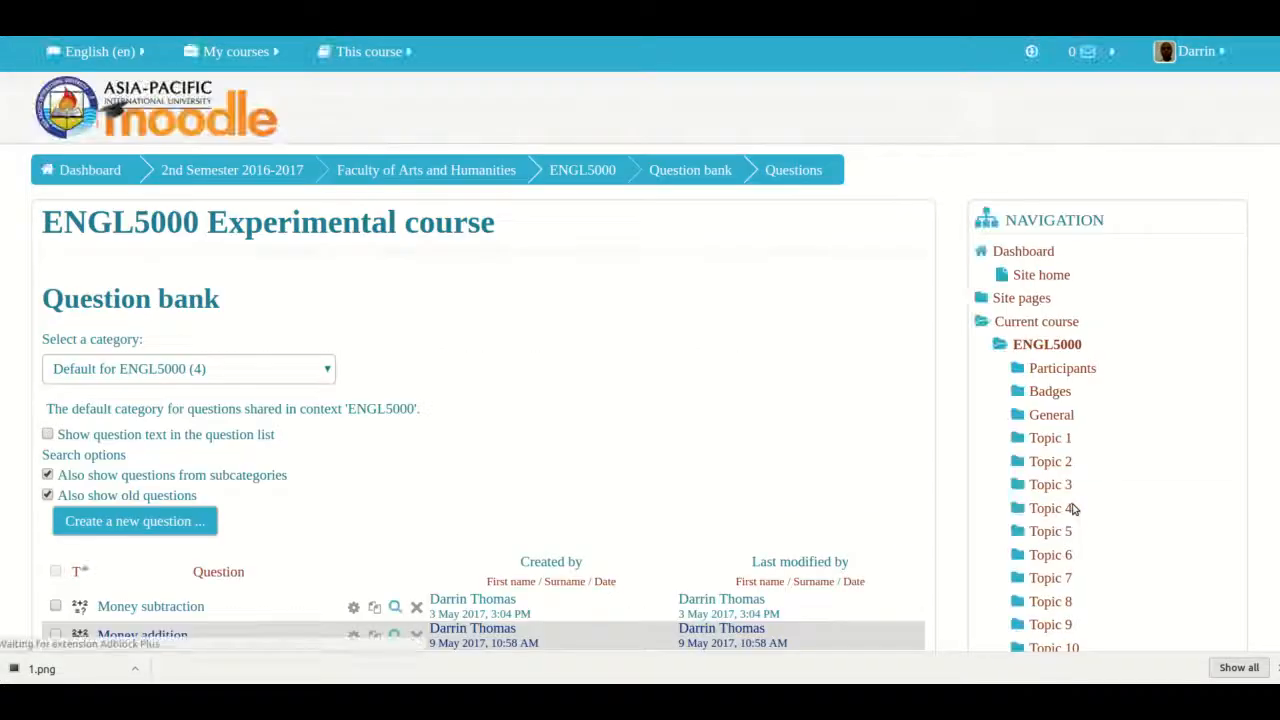
{"action": "scroll", "scroll_direction": "down", "scroll_amount": 3}
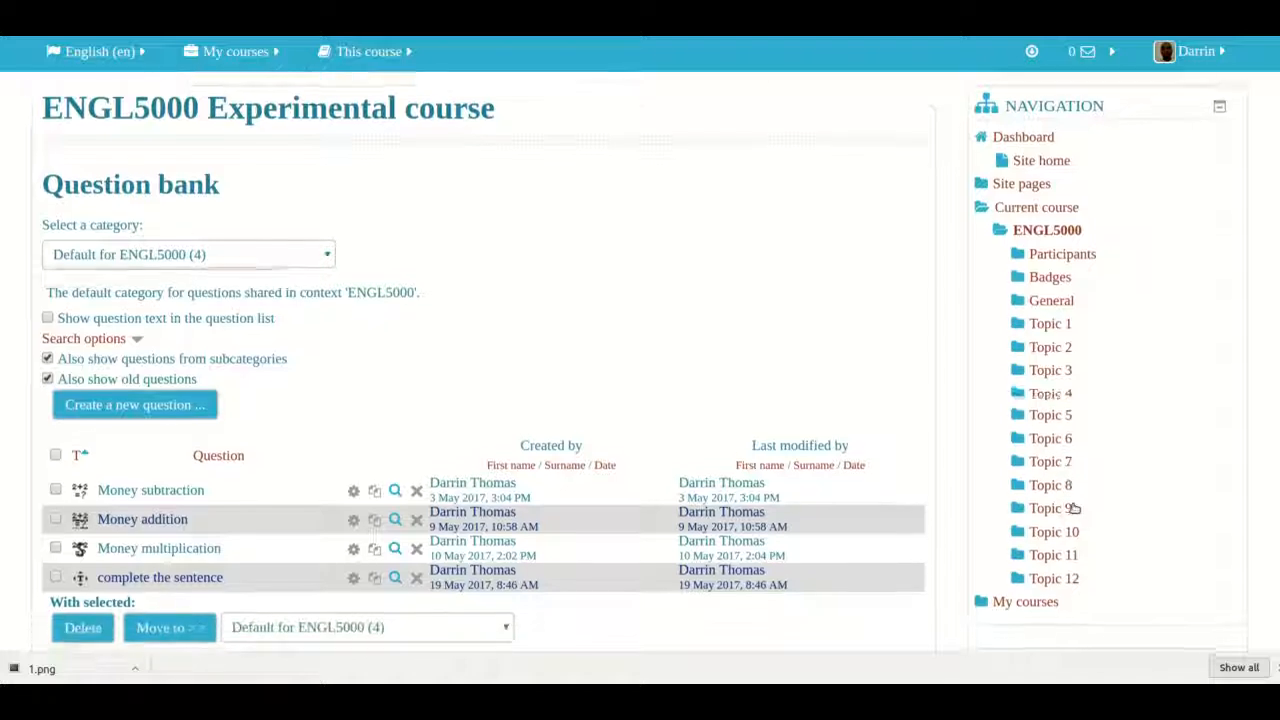
{"action": "scroll", "scroll_direction": "down", "scroll_amount": 3}
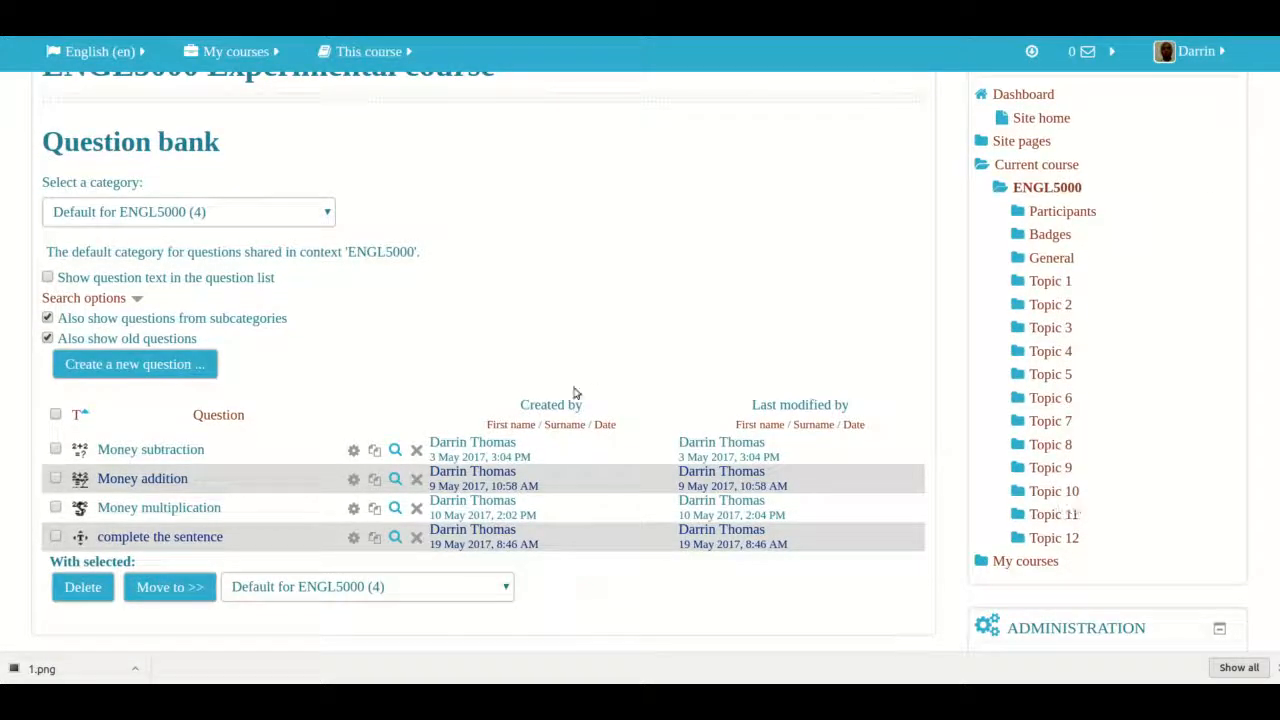
Step: Create a new question of type 'Drag and drop markers'
{"action": "left_click", "coordinate": [134, 364]}
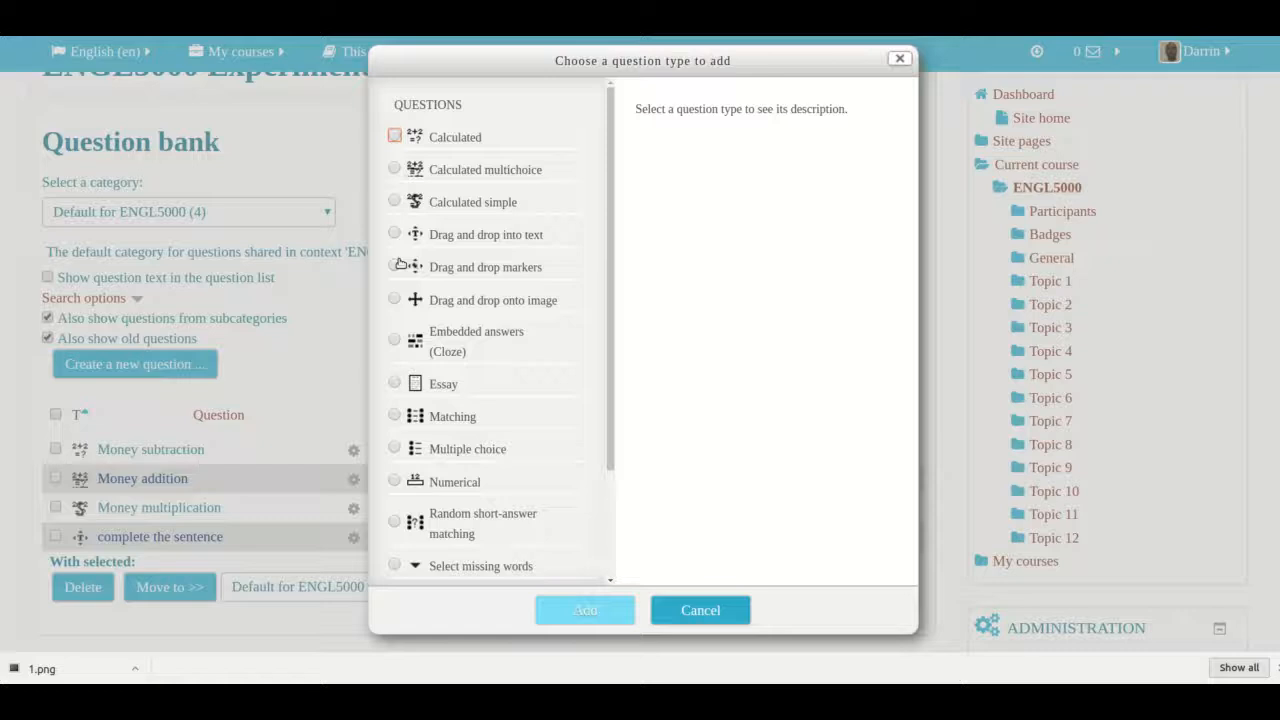
{"action": "left_click", "coordinate": [394, 266]}
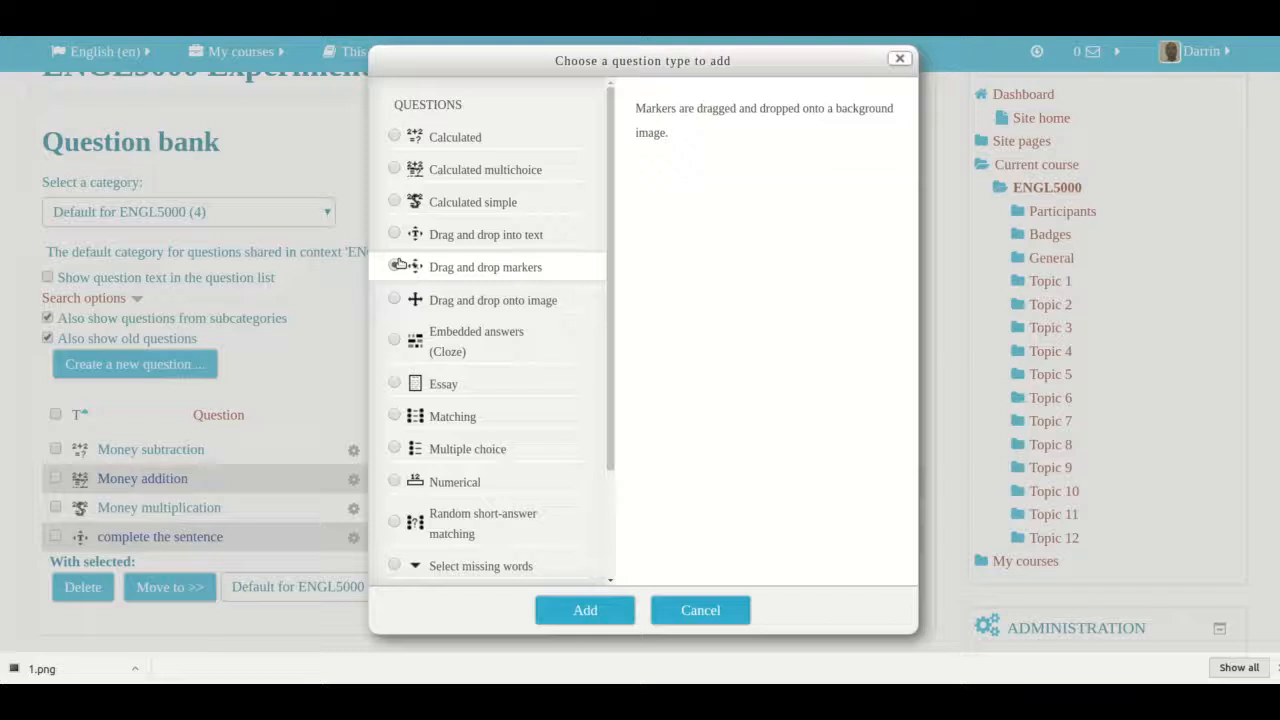
{"action": "left_click", "coordinate": [394, 268]}
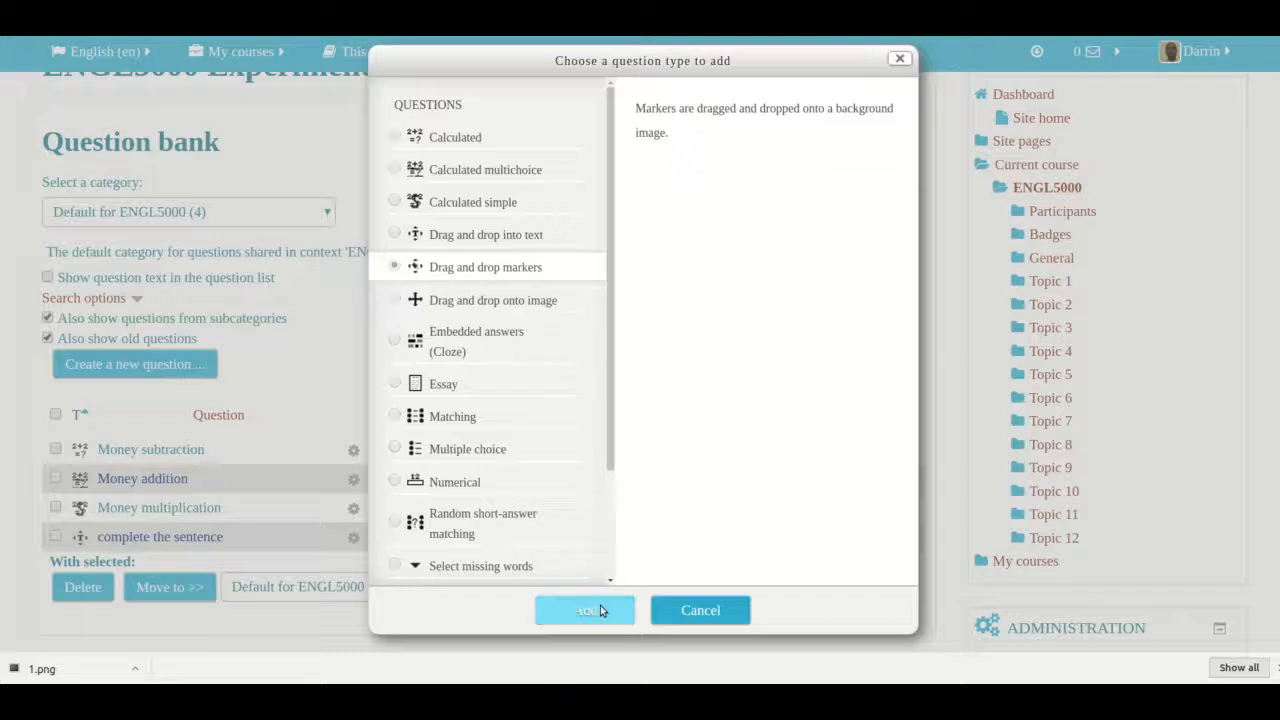
{"action": "left_click", "coordinate": [584, 610]}
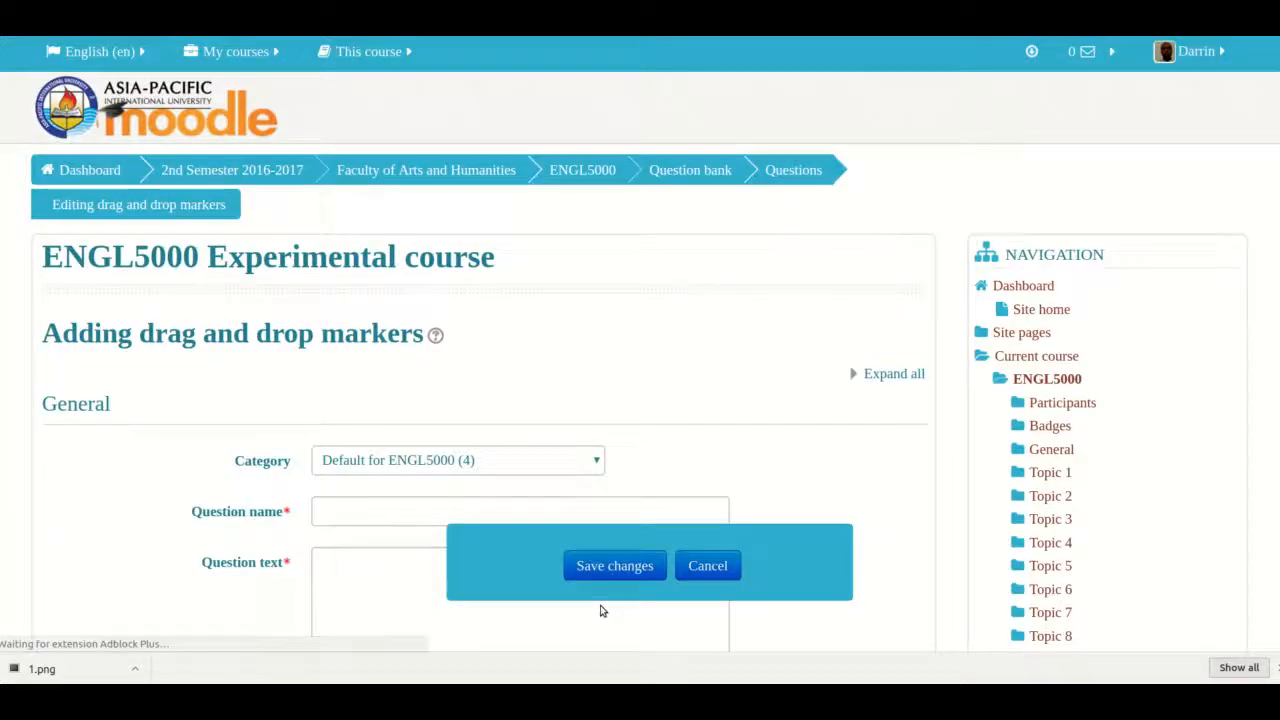
Step: Name the question 'Map of Europe' with text 'Label the countries that are listed below'
{"action": "scroll", "scroll_direction": "down", "scroll_amount": 3}
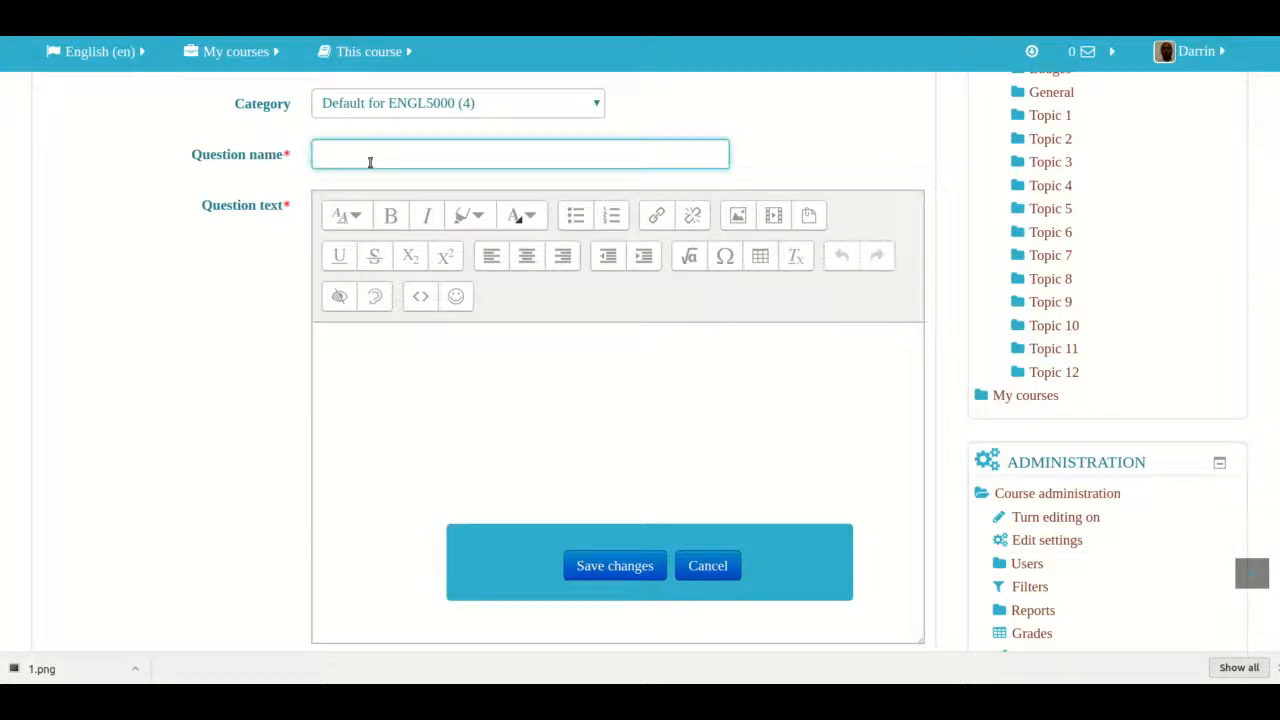
{"action": "type", "text": "Map of Europe"}
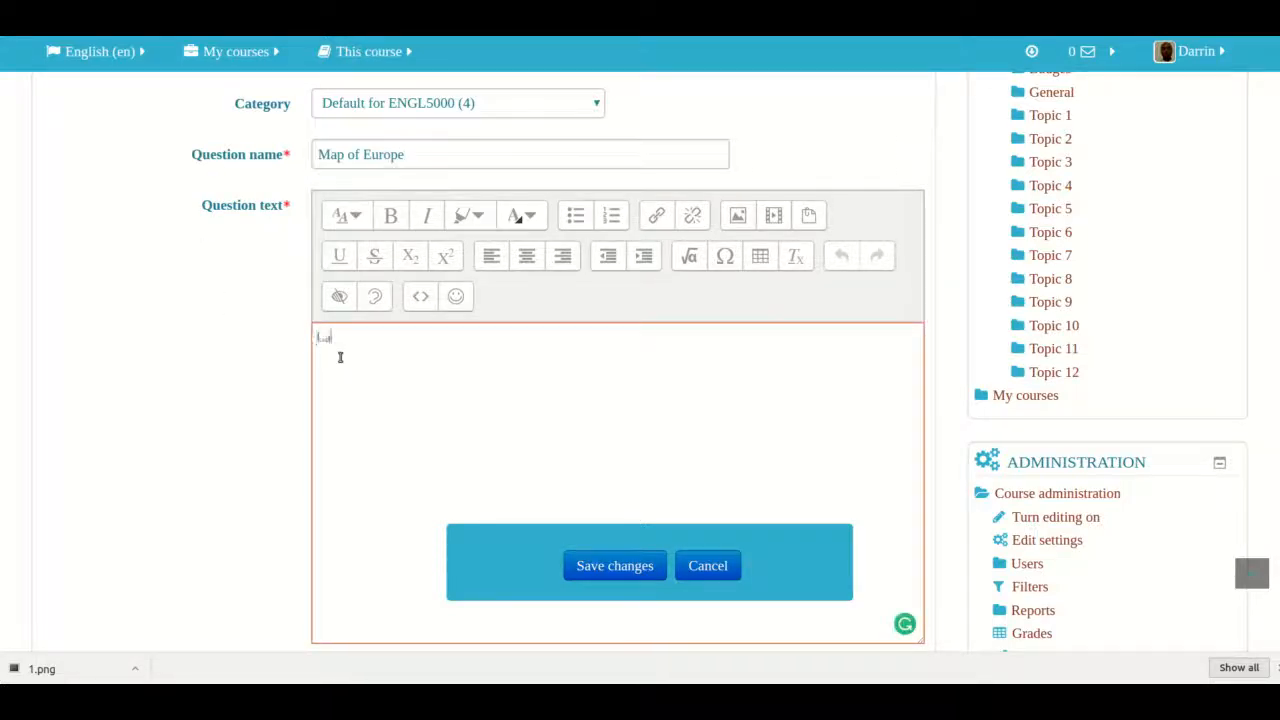
{"action": "type", "text": "Label the questi"}
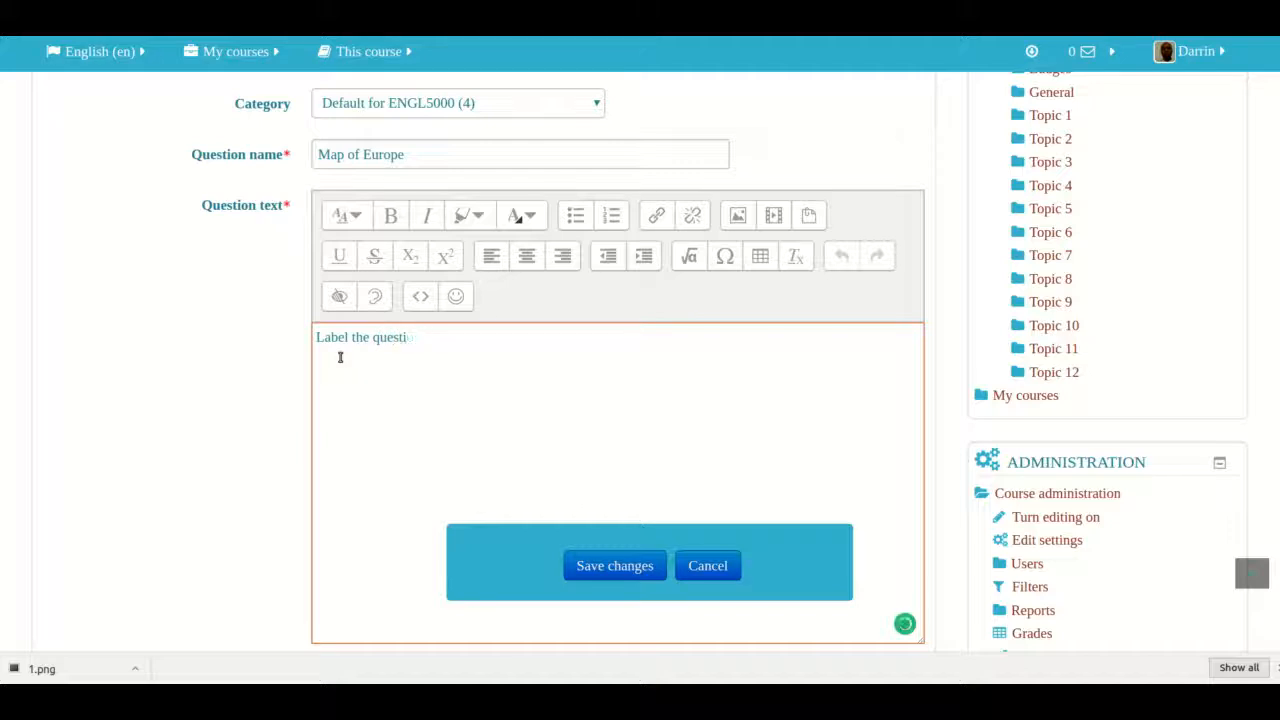
{"action": "type", "text": "countries that"}
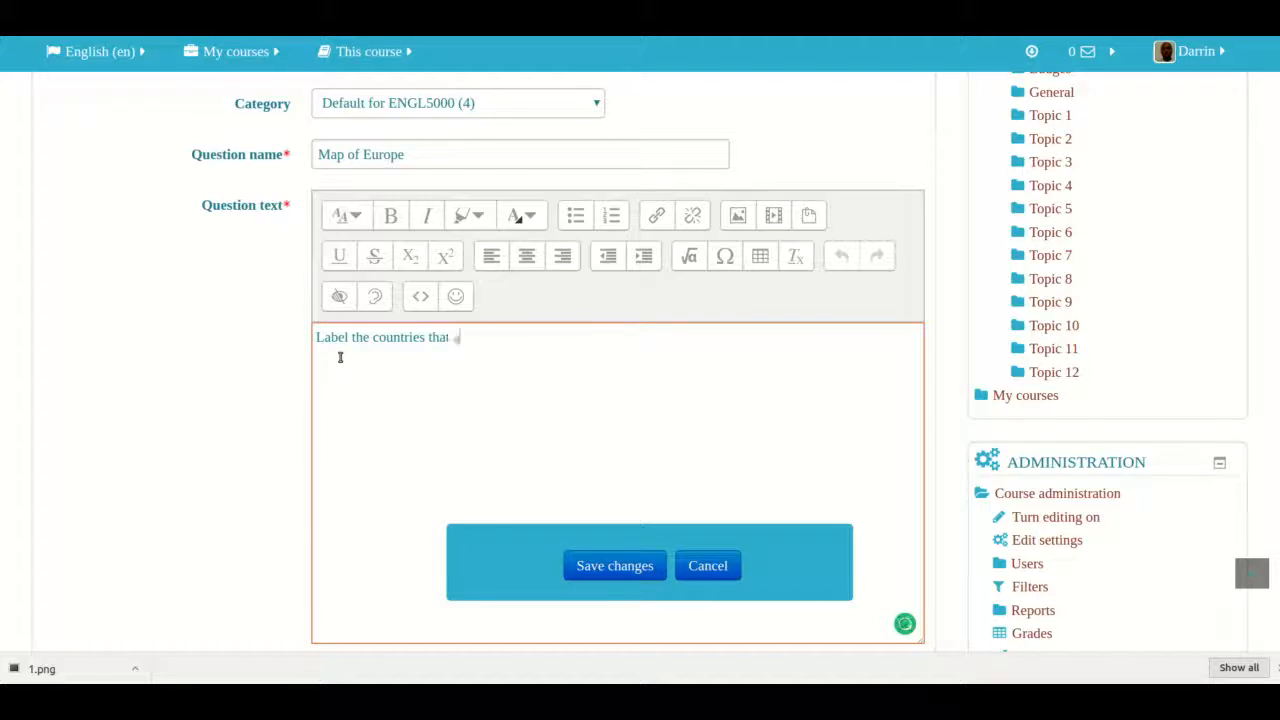
{"action": "type", "text": "are listed bel"}
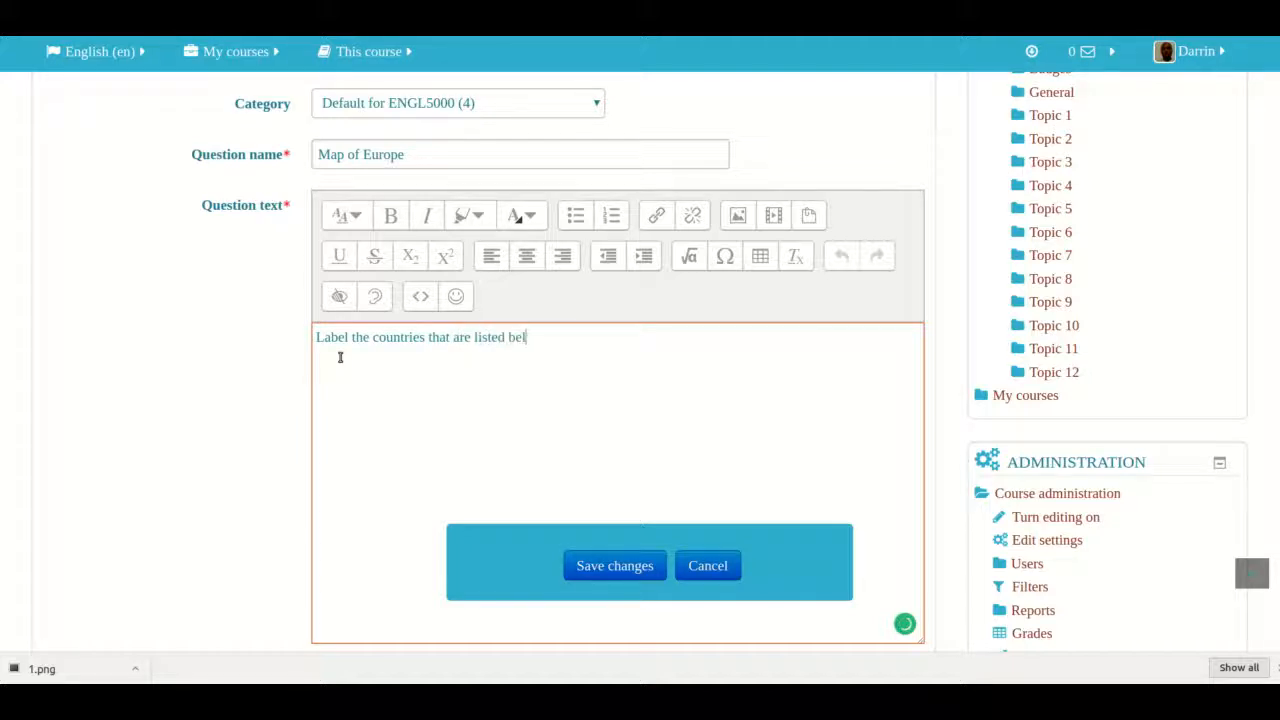
{"action": "type", "text": "ow"}
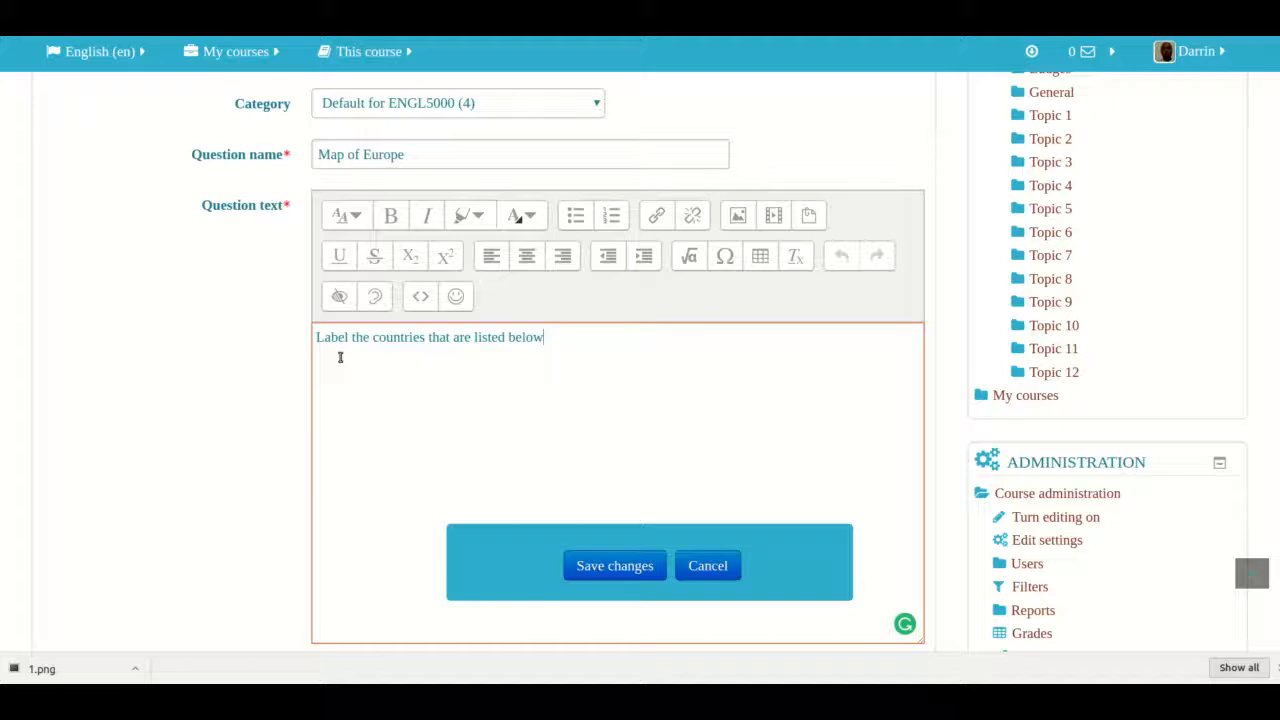
{"action": "scroll", "scroll_direction": "down", "scroll_amount": 3}
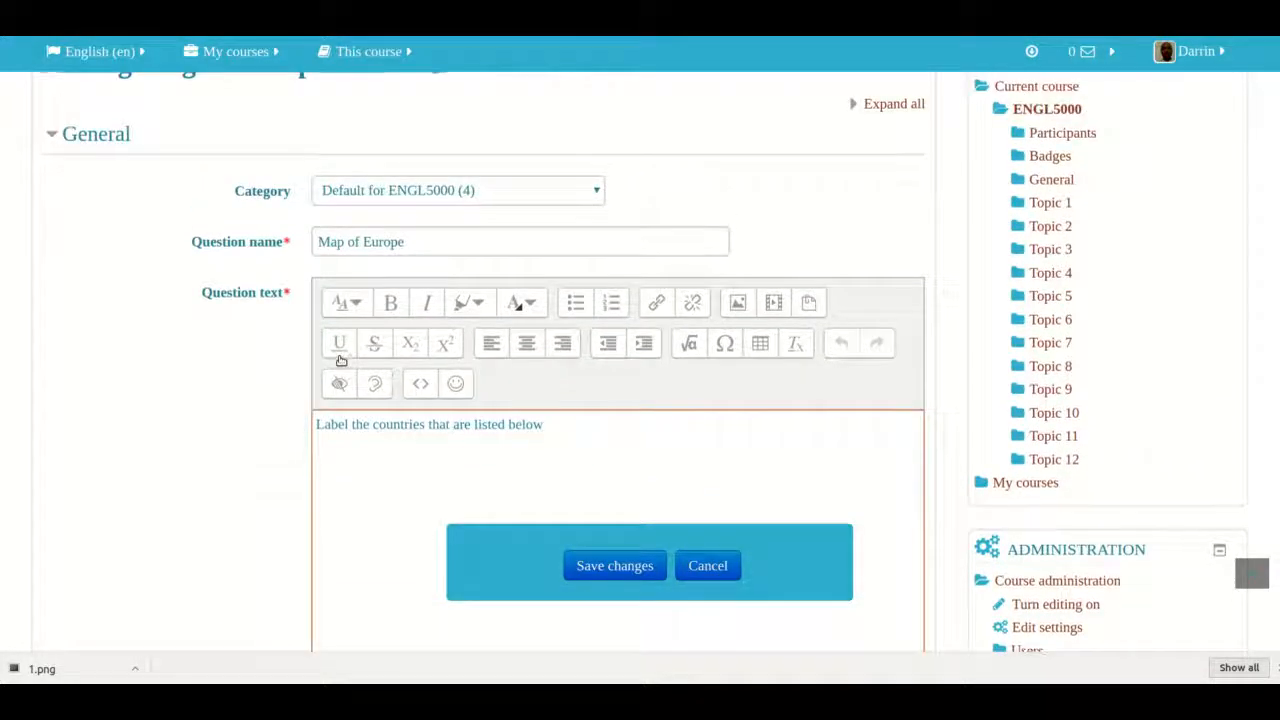
{"action": "scroll", "scroll_direction": "down", "scroll_amount": 3}
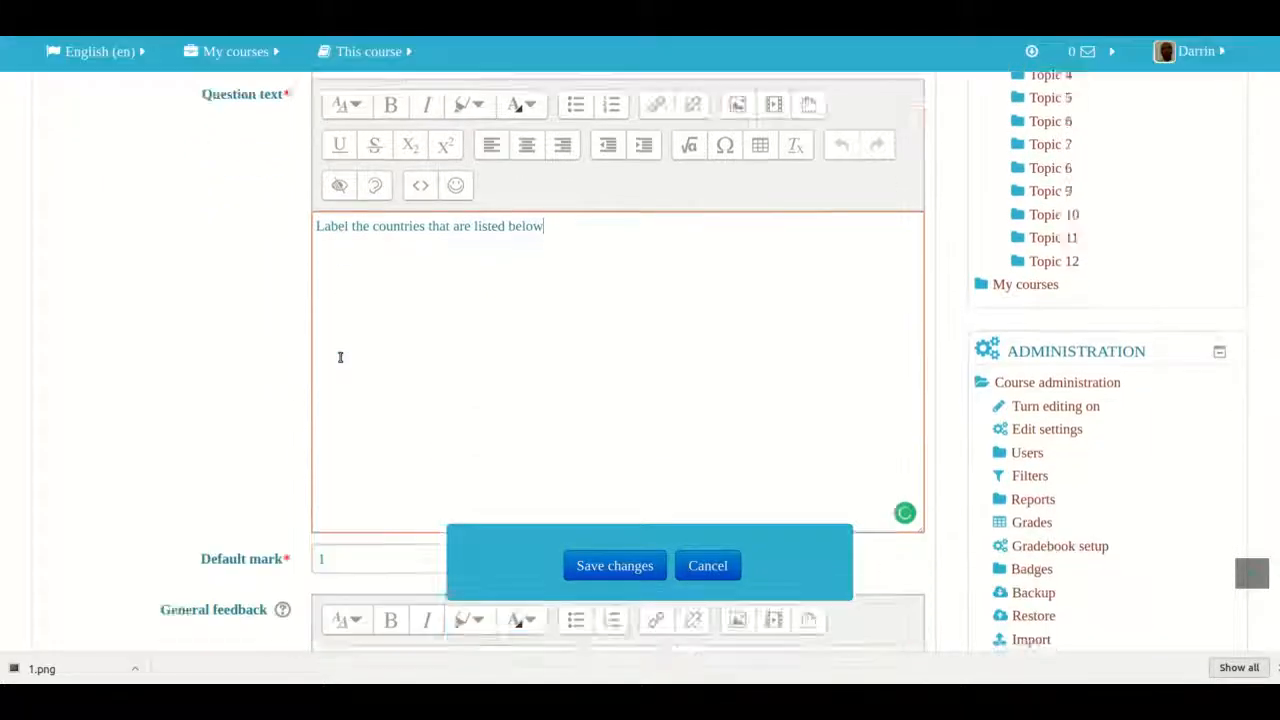
{"action": "scroll", "scroll_direction": "down", "scroll_amount": 3}
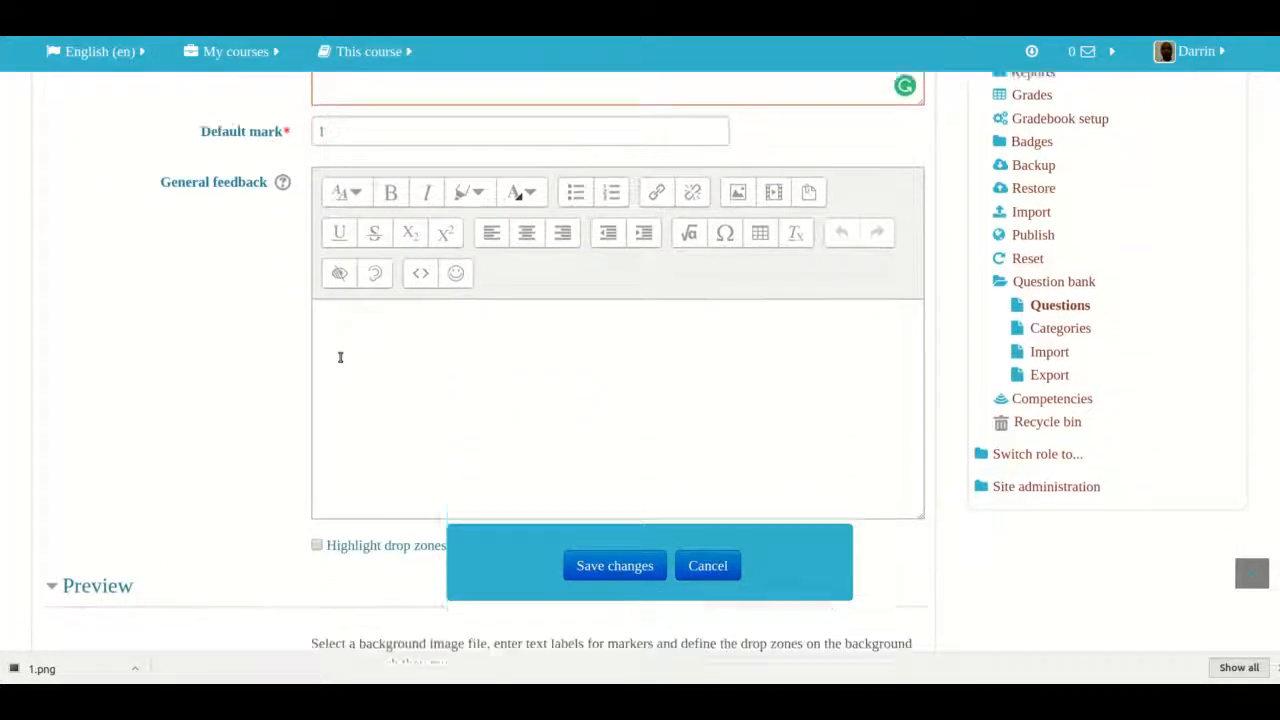
{"action": "scroll", "scroll_direction": "down", "scroll_amount": 3}
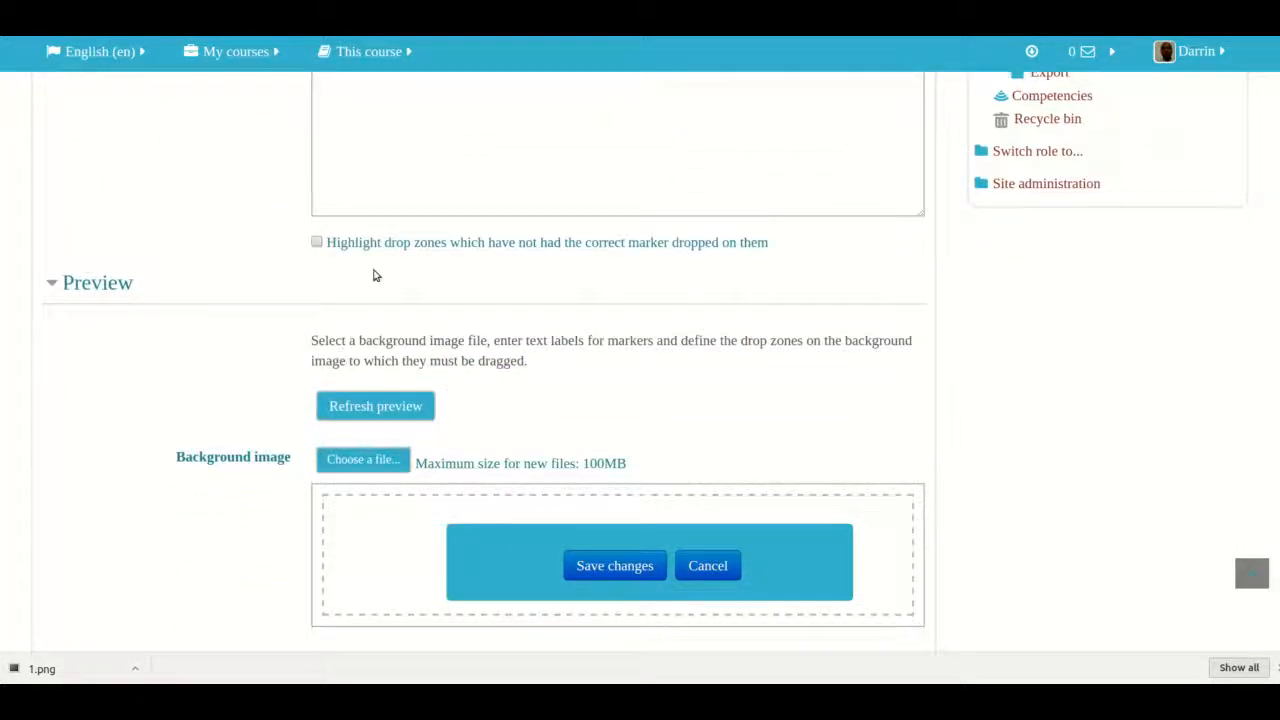
{"action": "mouse_move", "coordinate": [640, 248]}
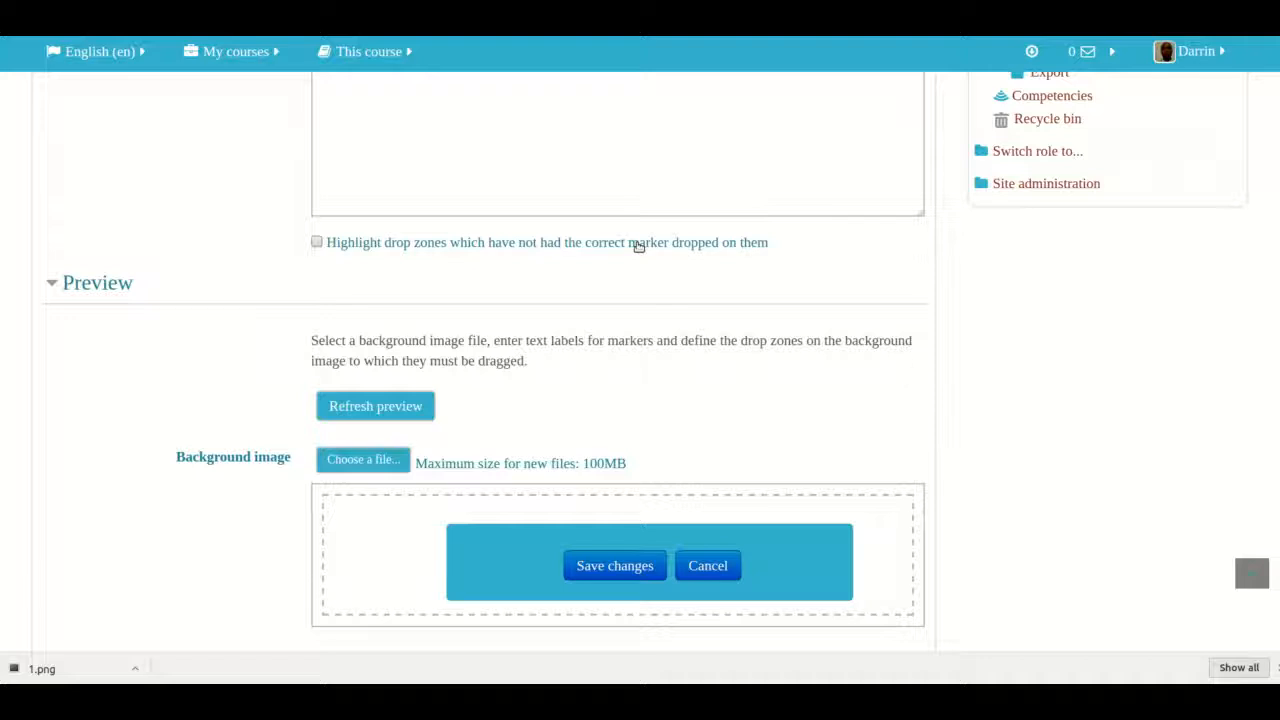
{"action": "mouse_move", "coordinate": [620, 272]}
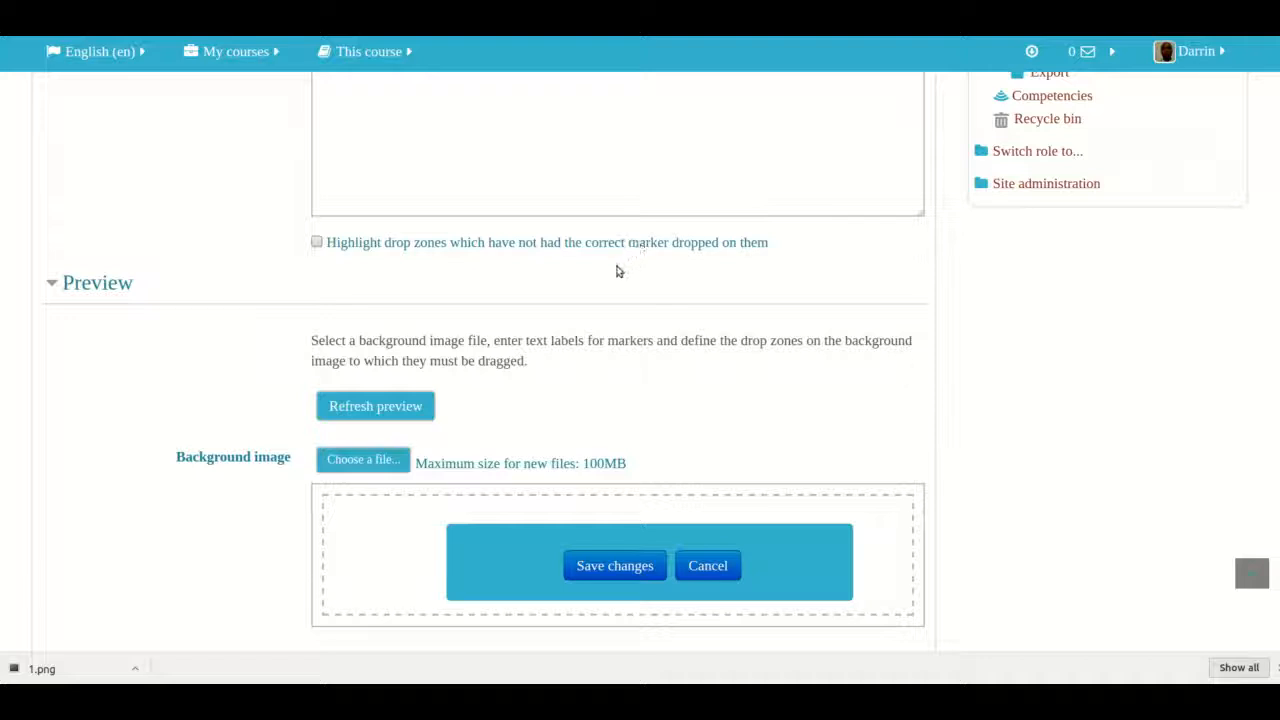
{"action": "scroll", "scroll_direction": "down", "scroll_amount": 3}
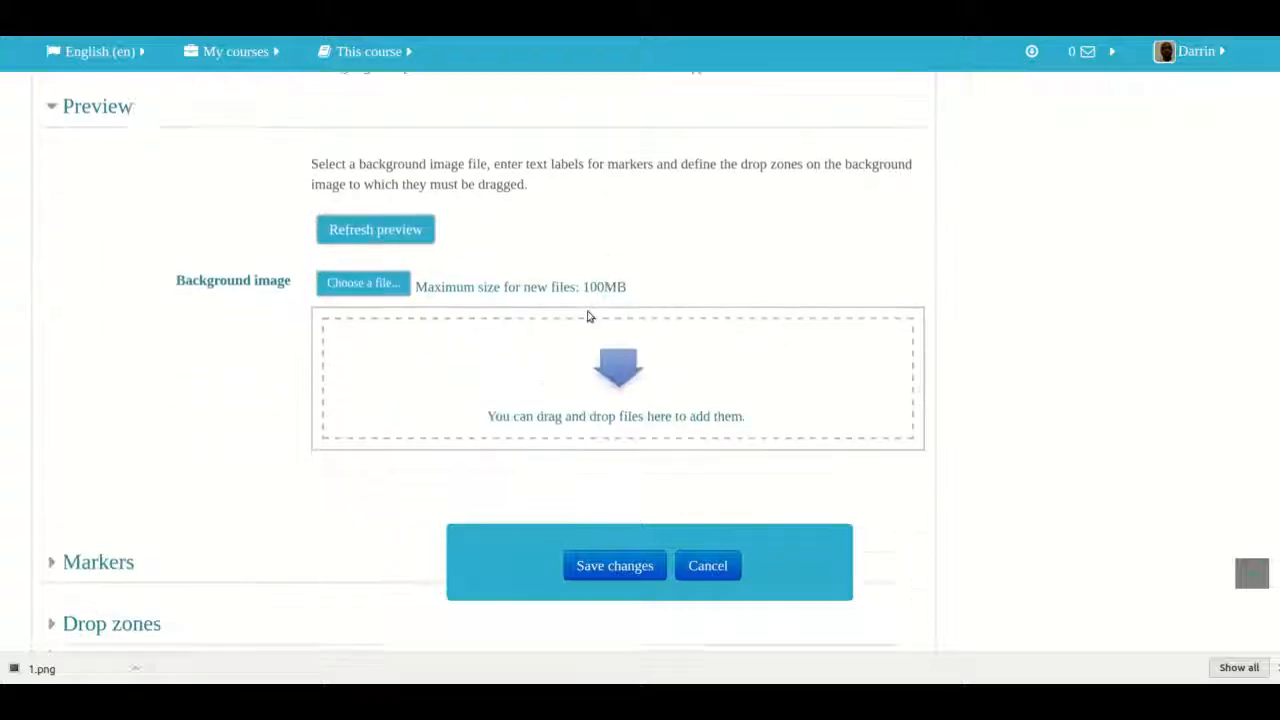
{"action": "scroll", "scroll_direction": "down", "scroll_amount": 3}
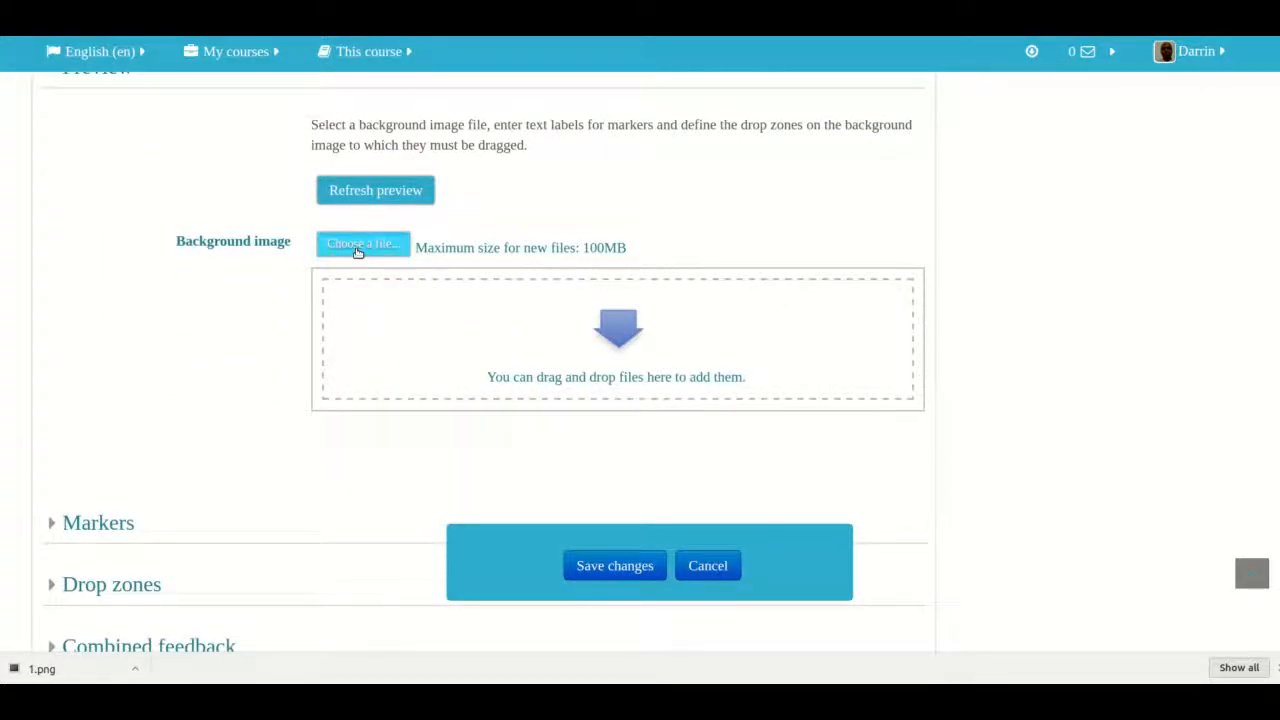
Step: Upload 1.png from Downloads as the question's background image
{"action": "left_click", "coordinate": [362, 244]}
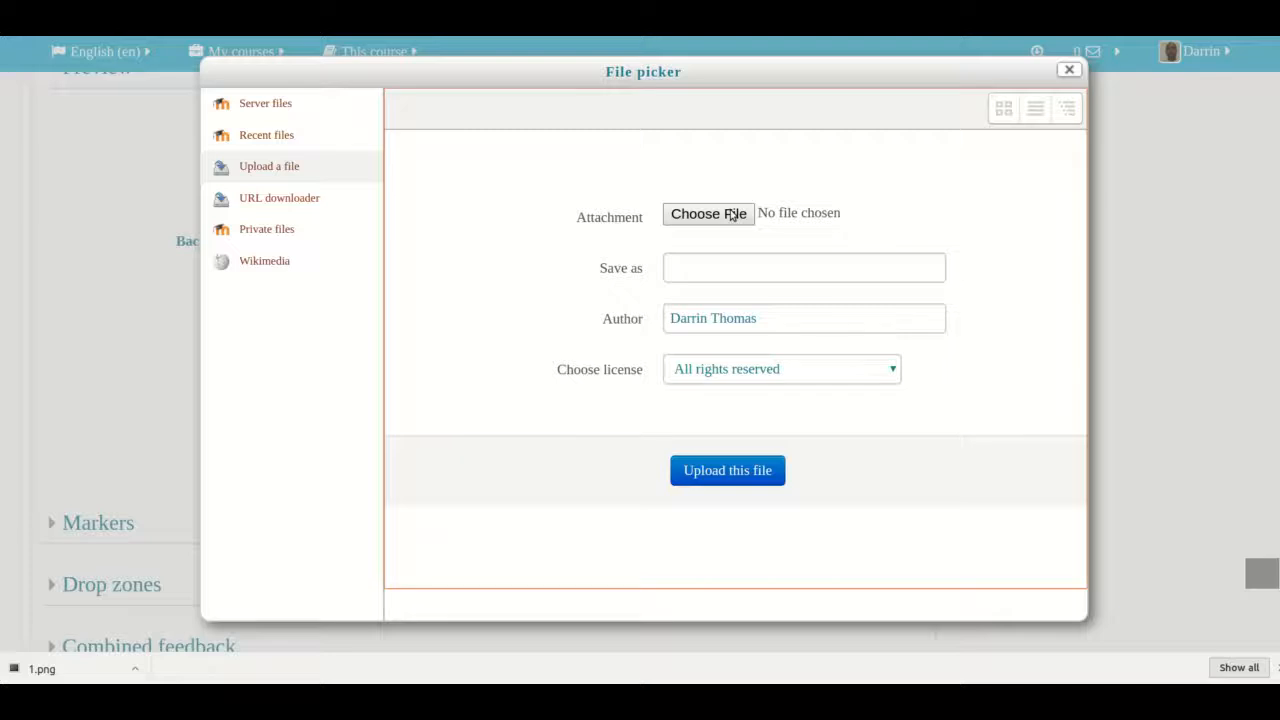
{"action": "left_click", "coordinate": [708, 212]}
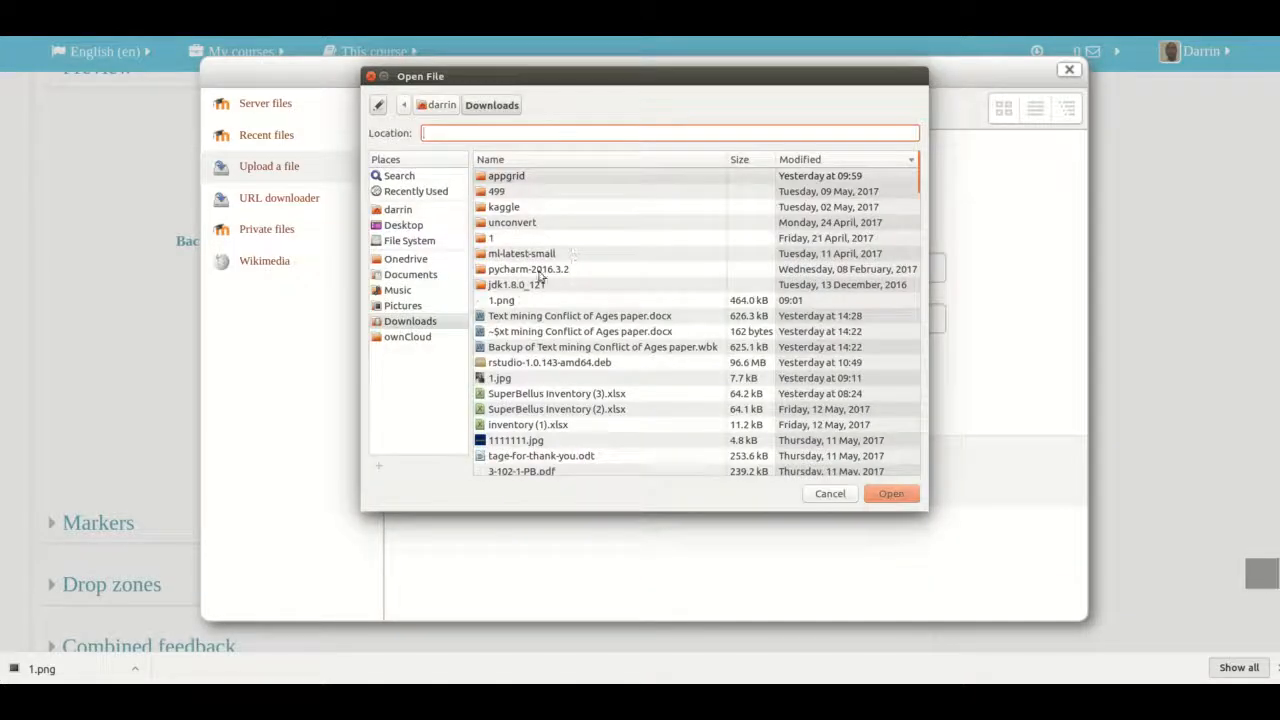
{"action": "left_click", "coordinate": [500, 300]}
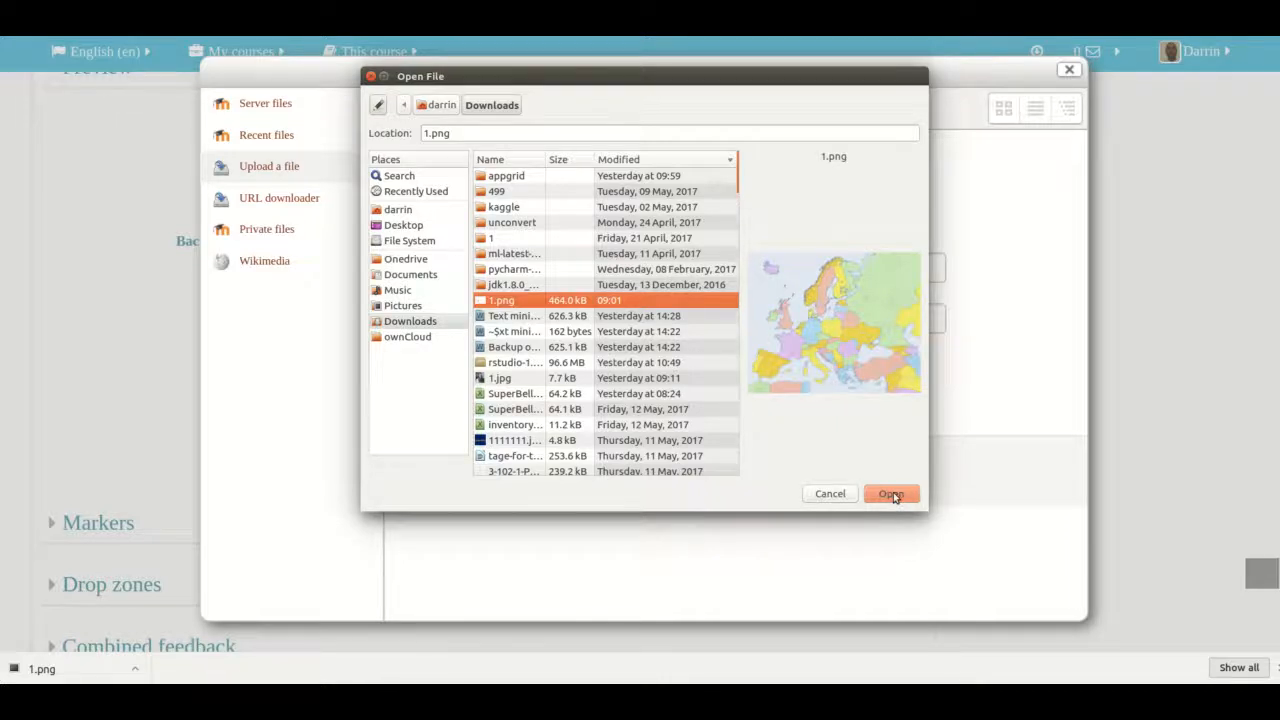
{"action": "left_click", "coordinate": [892, 494]}
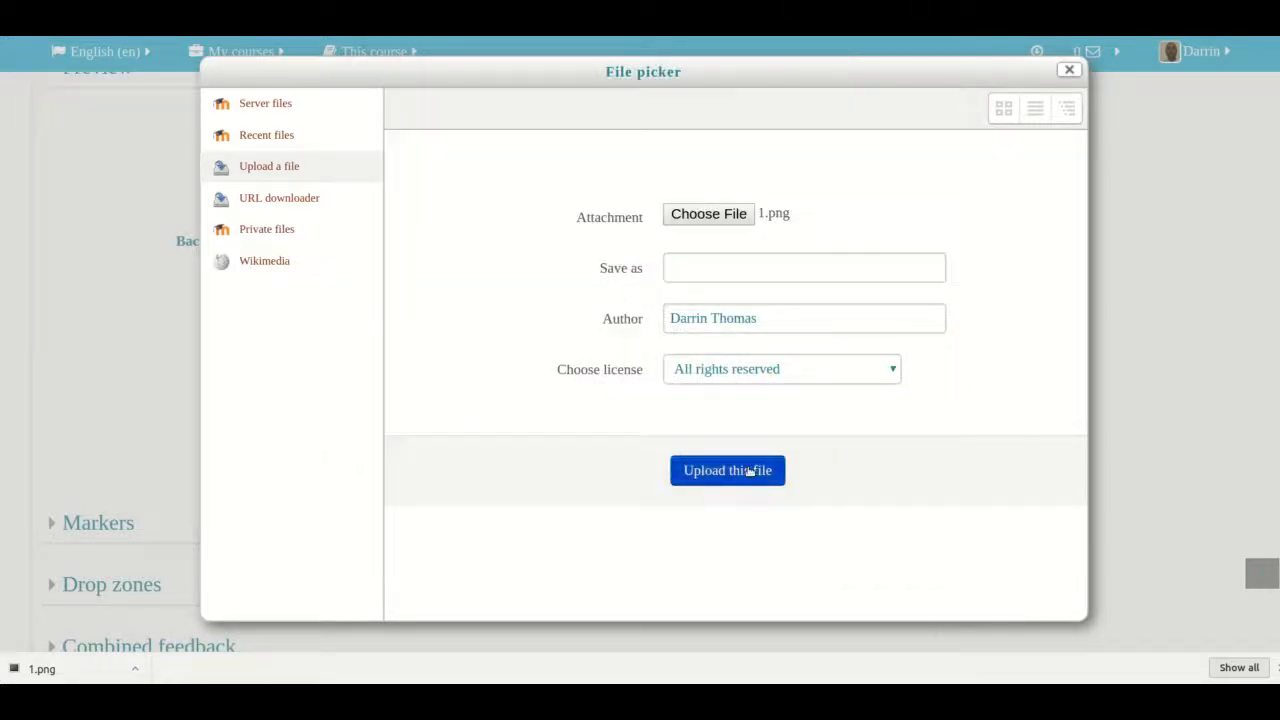
{"action": "left_click", "coordinate": [728, 470]}
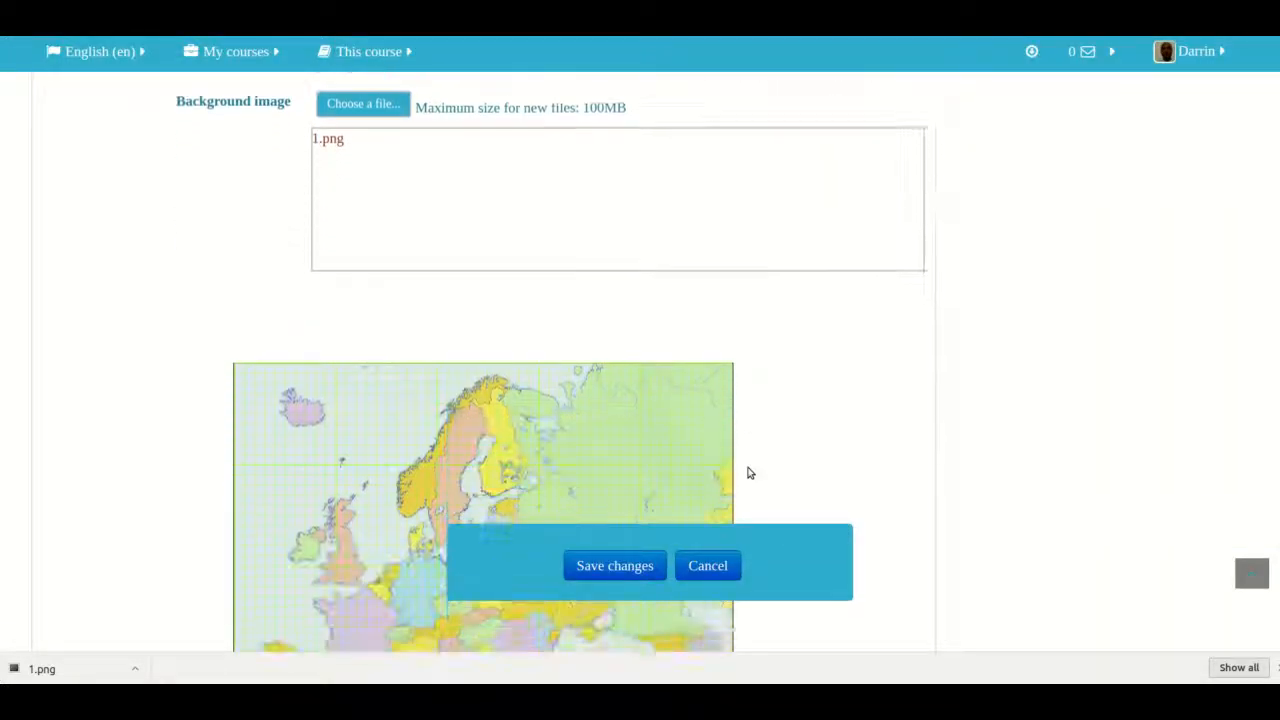
Step: Expand the Markers section below the map preview
{"action": "scroll", "scroll_direction": "down", "scroll_amount": 3}
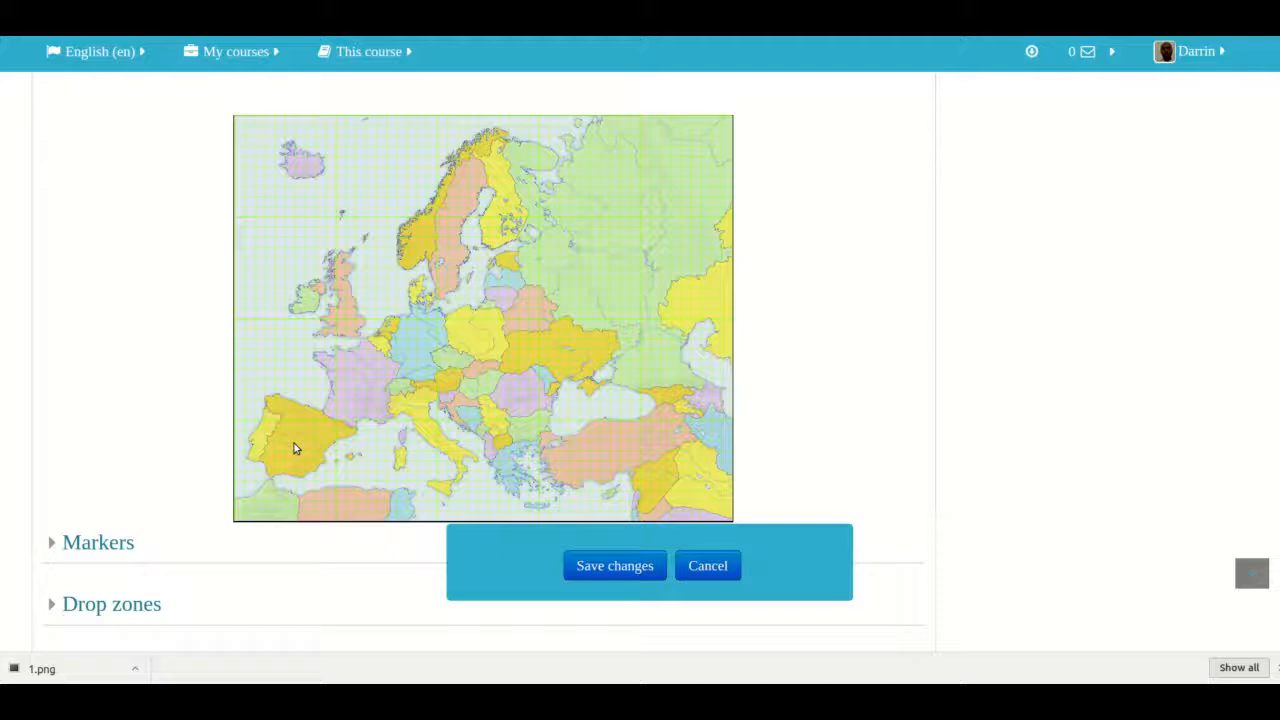
{"action": "scroll", "scroll_direction": "down", "scroll_amount": 3}
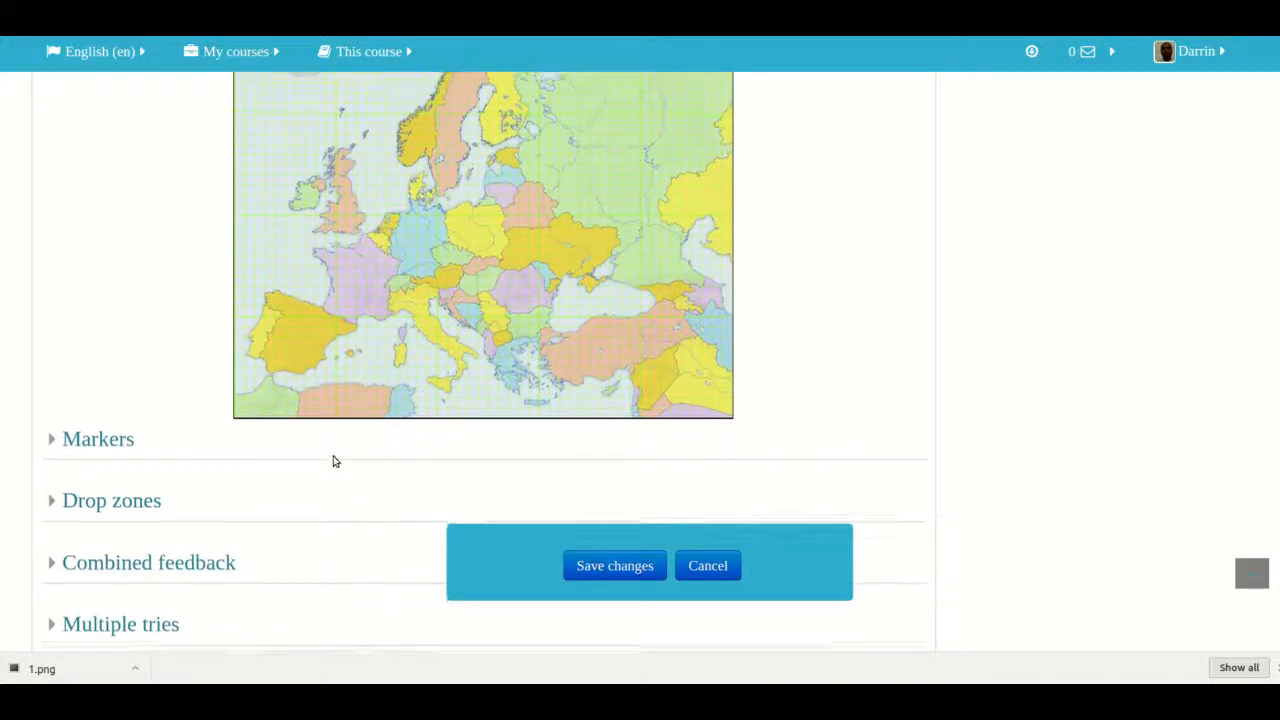
{"action": "left_click", "coordinate": [96, 440]}
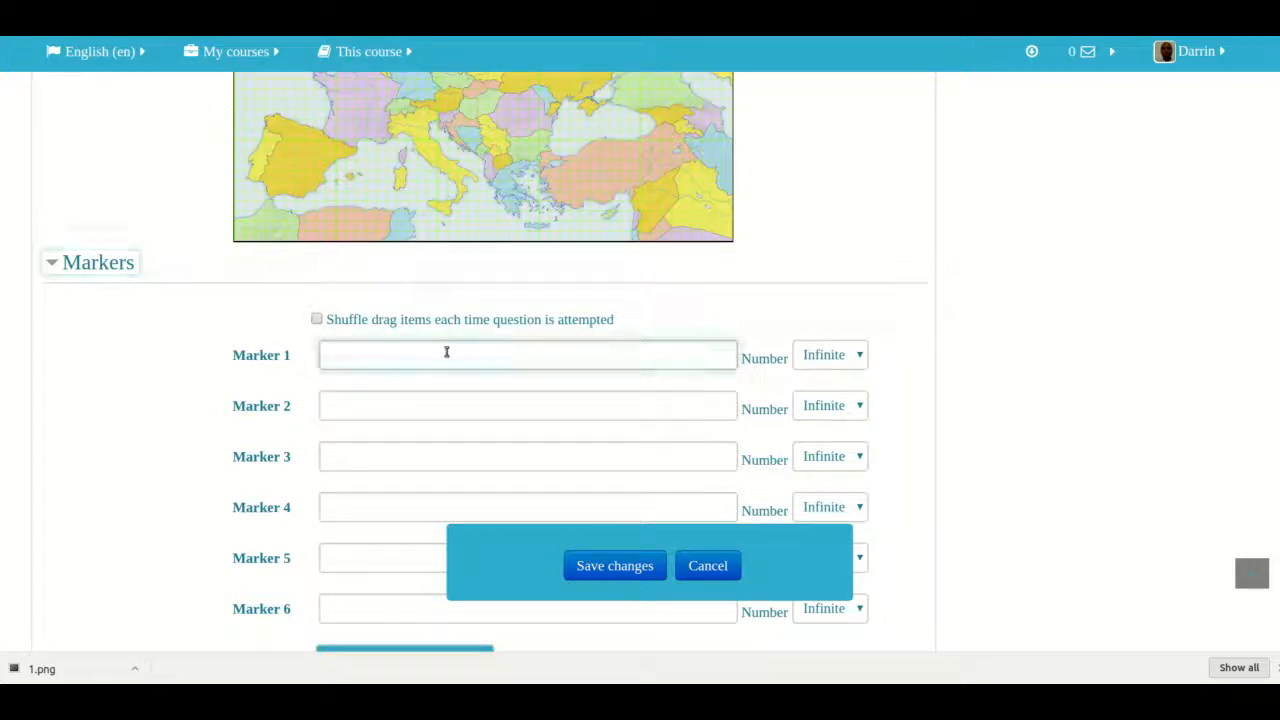
Step: Name Marker 1 France and Marker 2 Spain, each with Number set to 1
{"action": "type", "text": "Fran"}
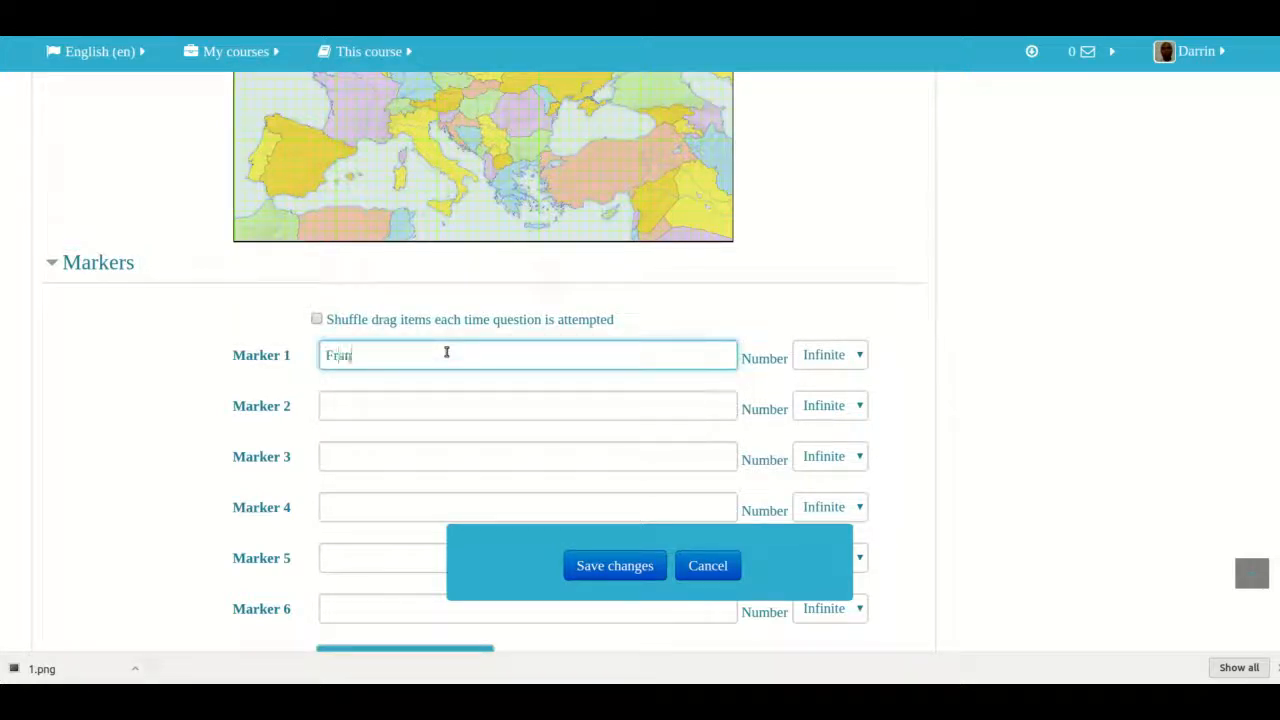
{"action": "left_click", "coordinate": [528, 404]}
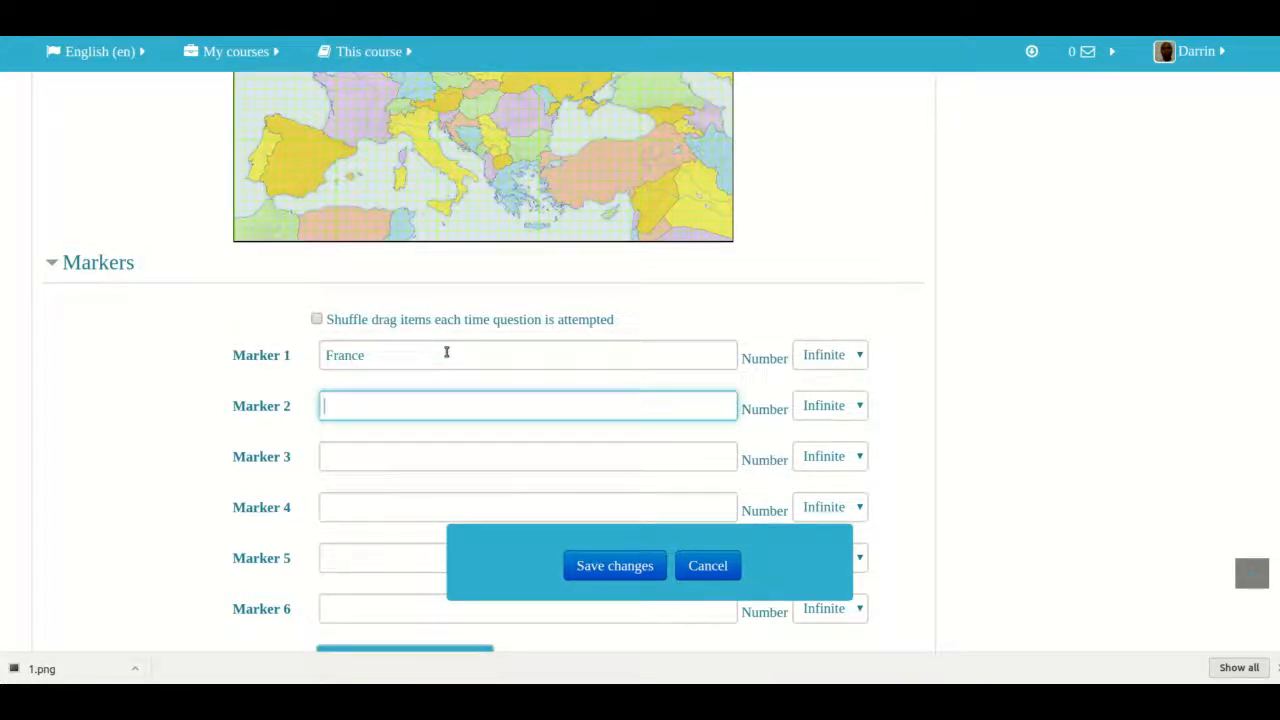
{"action": "type", "text": "Spain"}
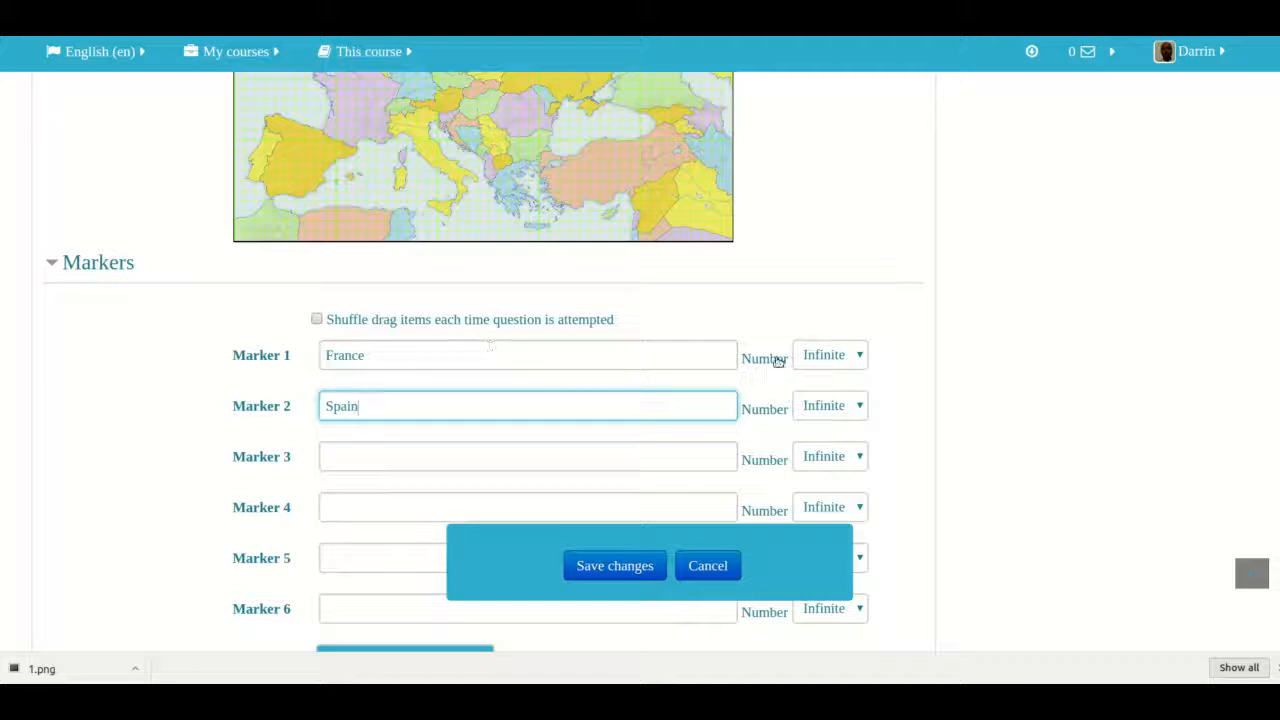
{"action": "left_click", "coordinate": [828, 356]}
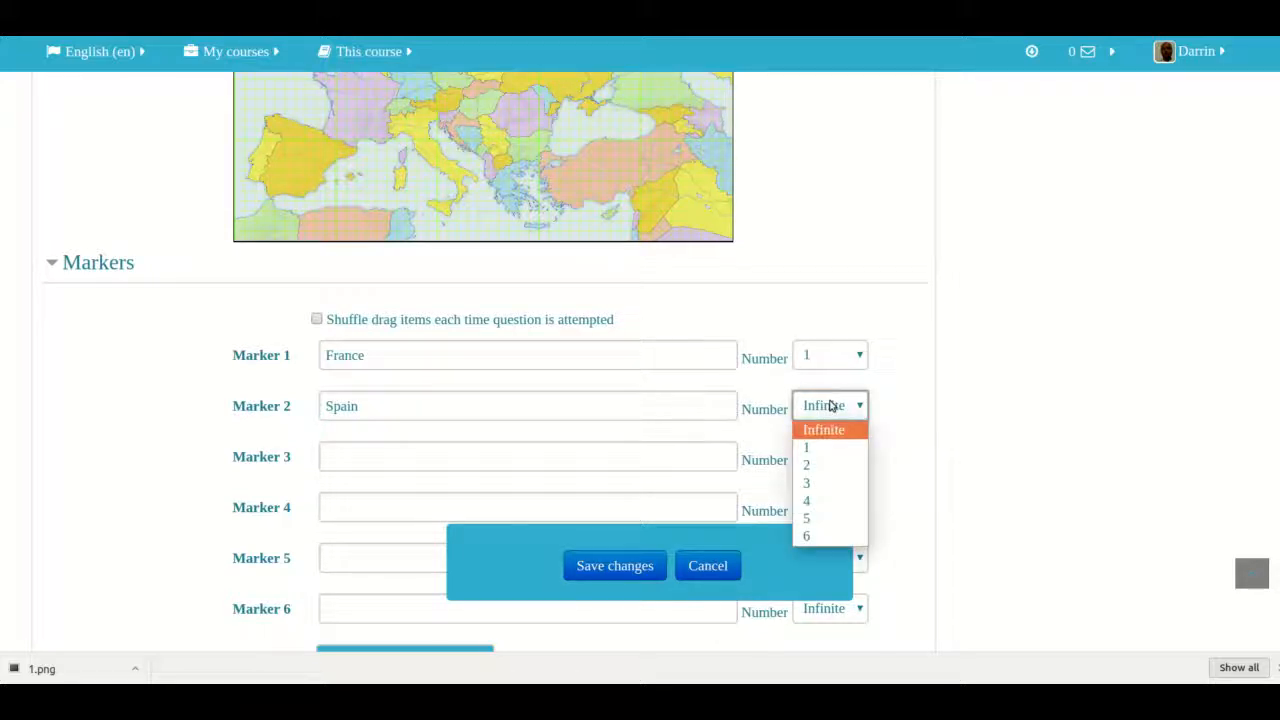
{"action": "left_click", "coordinate": [806, 448]}
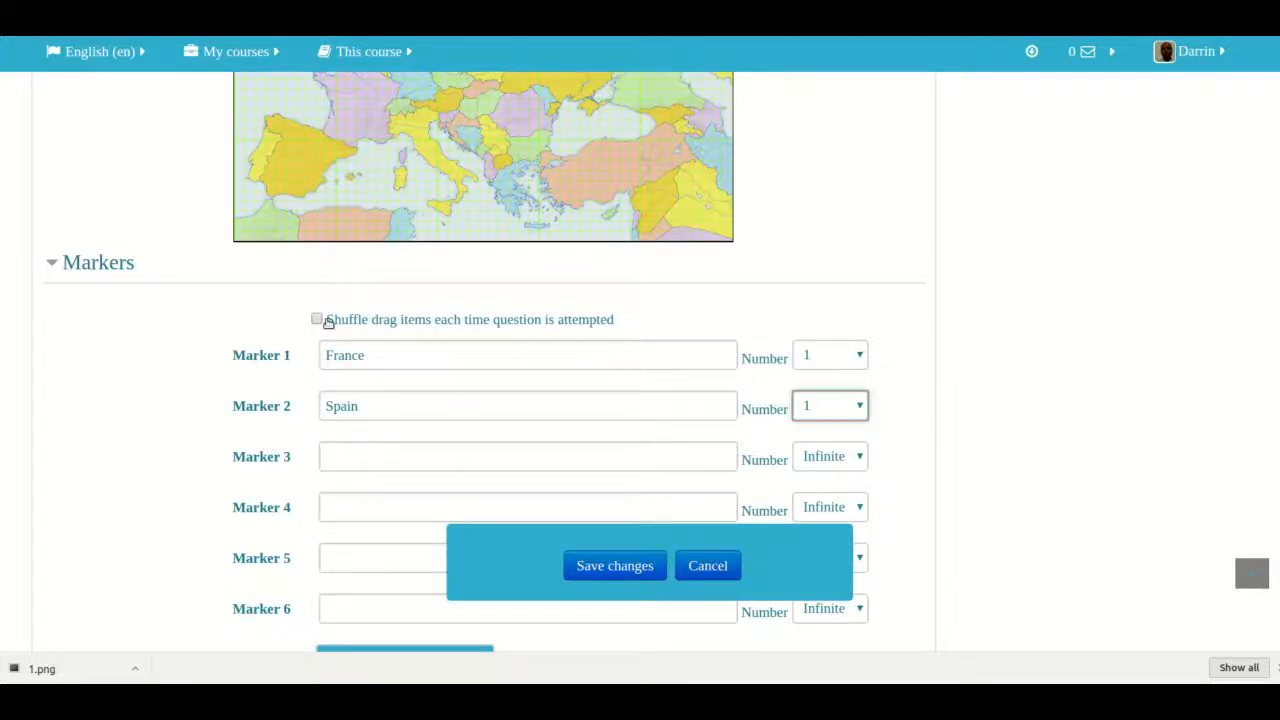
{"action": "scroll", "scroll_direction": "down", "scroll_amount": 3}
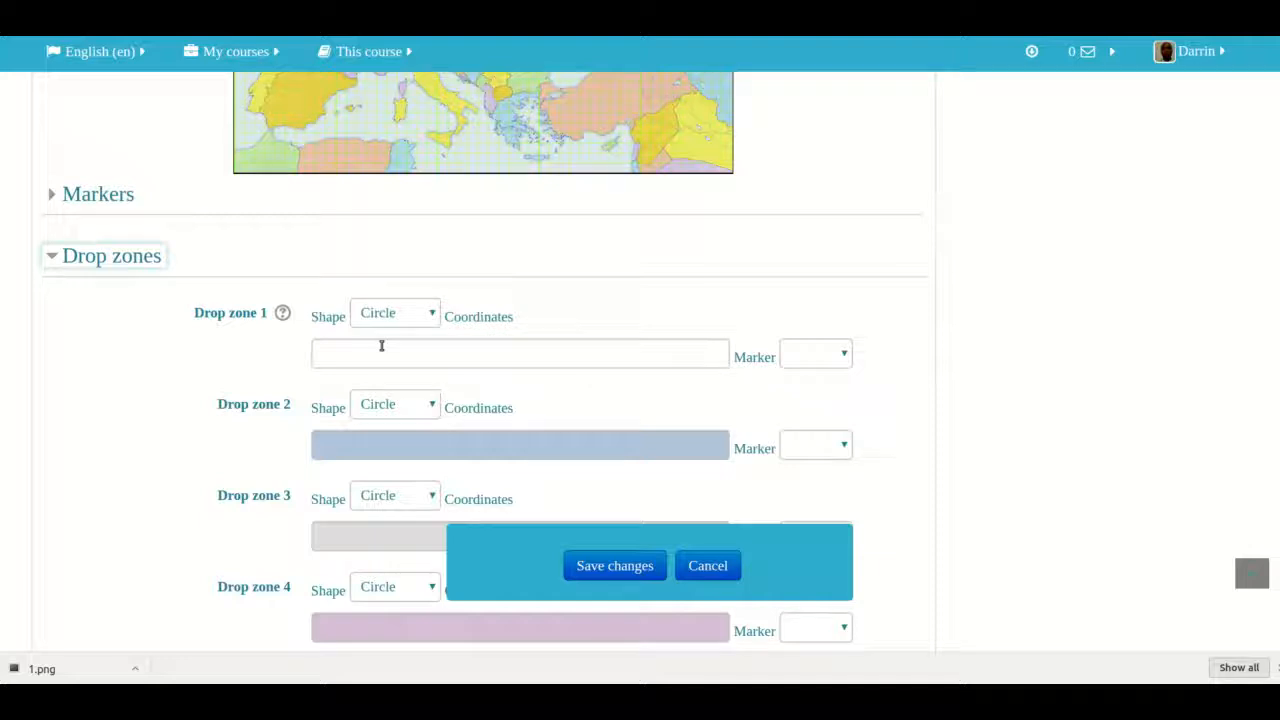
{"action": "mouse_move", "coordinate": [418, 346]}
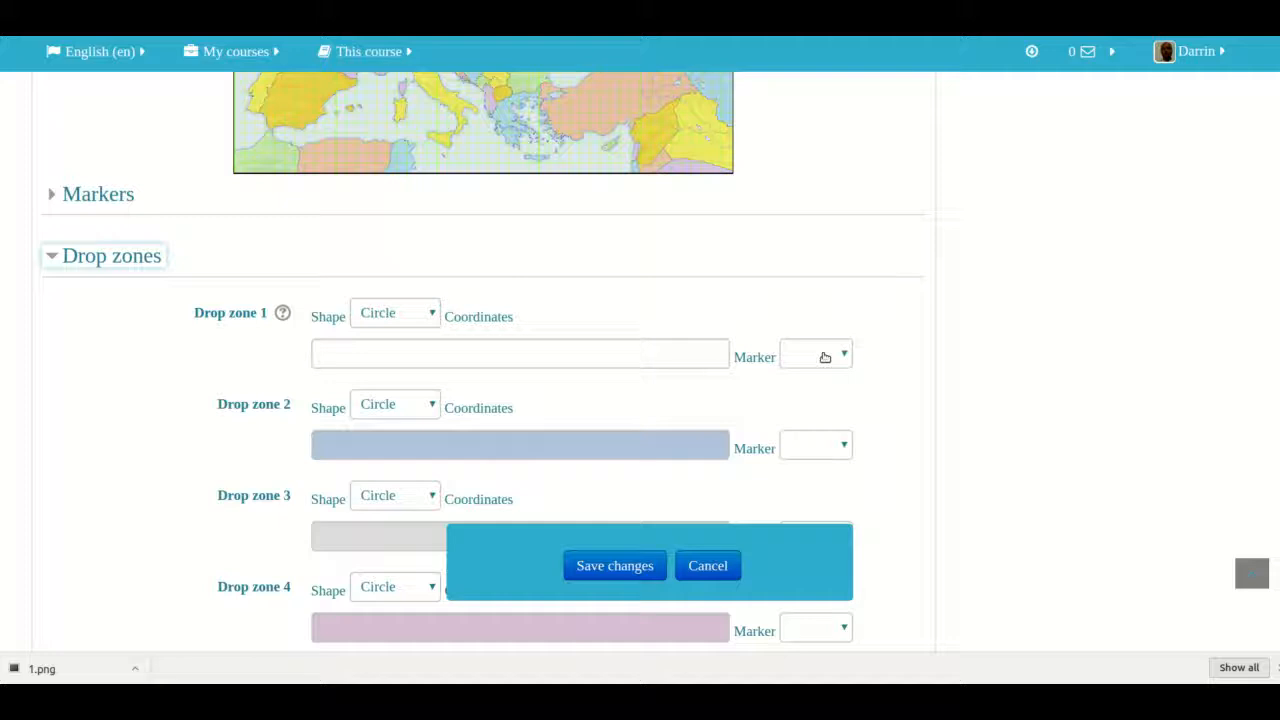
Step: Assign the France marker to Drop zone 1 and Spain to Drop zone 2
{"action": "left_click", "coordinate": [816, 356]}
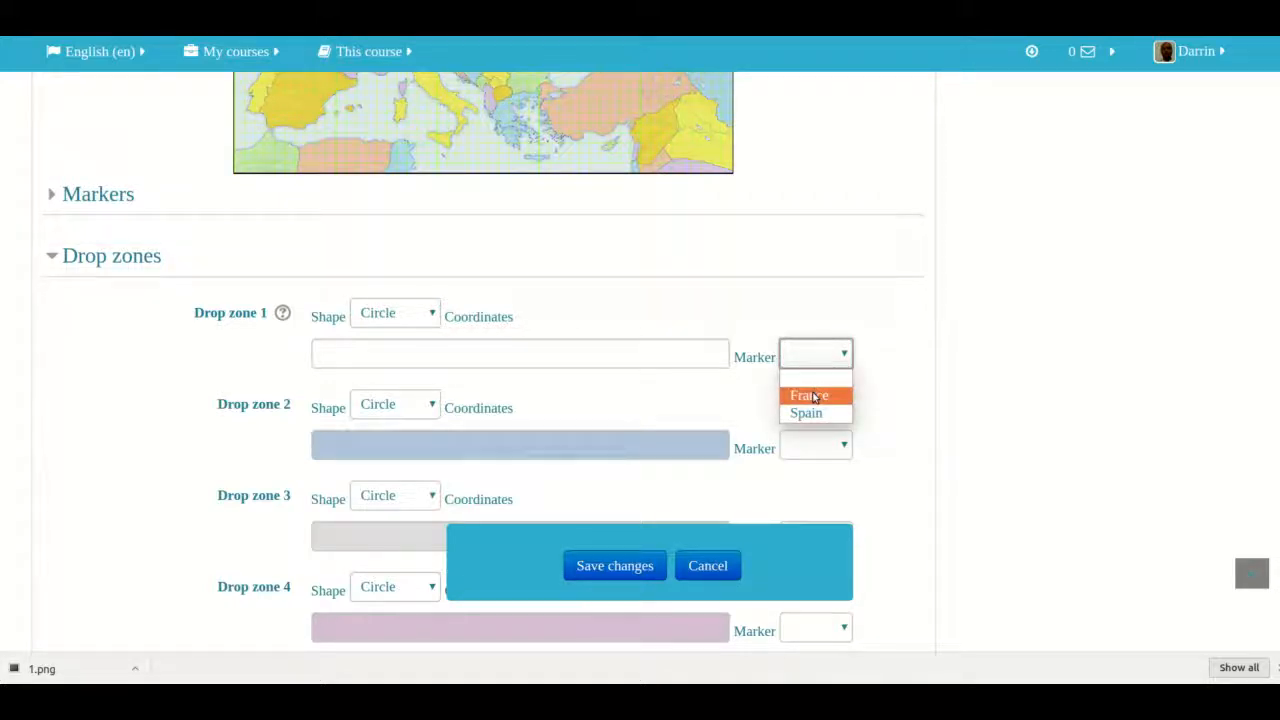
{"action": "left_click", "coordinate": [808, 394]}
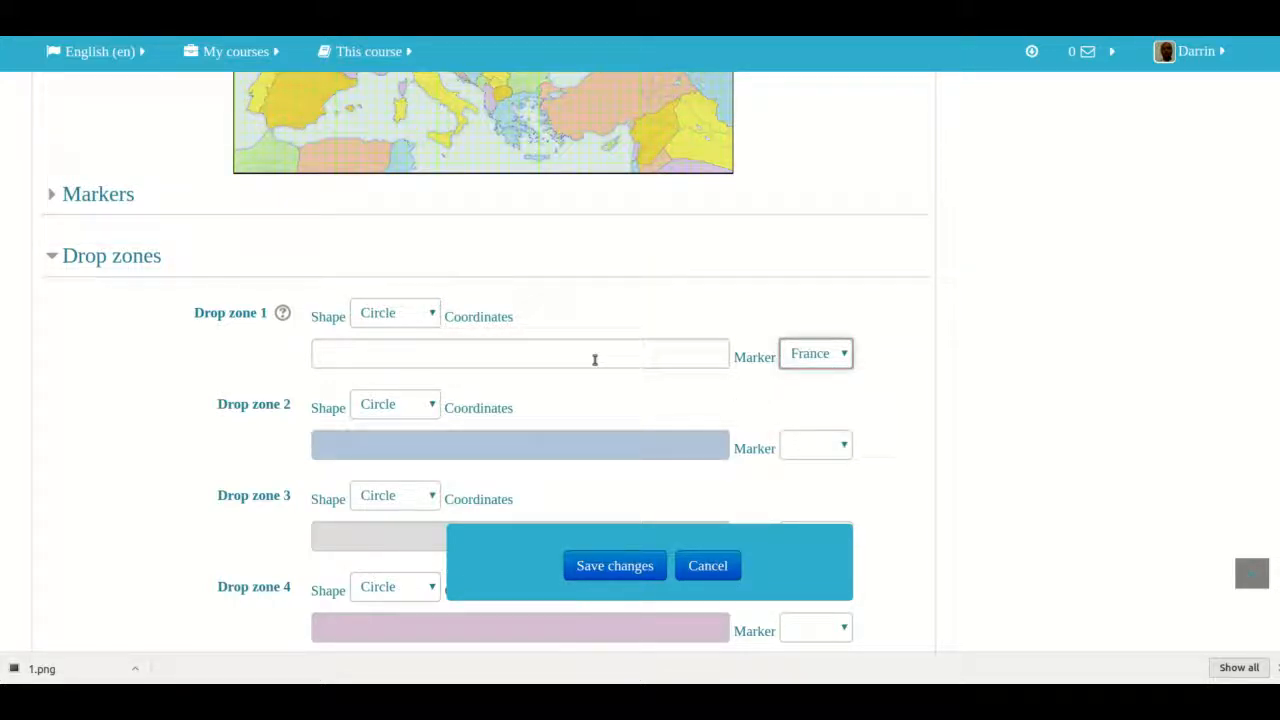
{"action": "left_click", "coordinate": [816, 444]}
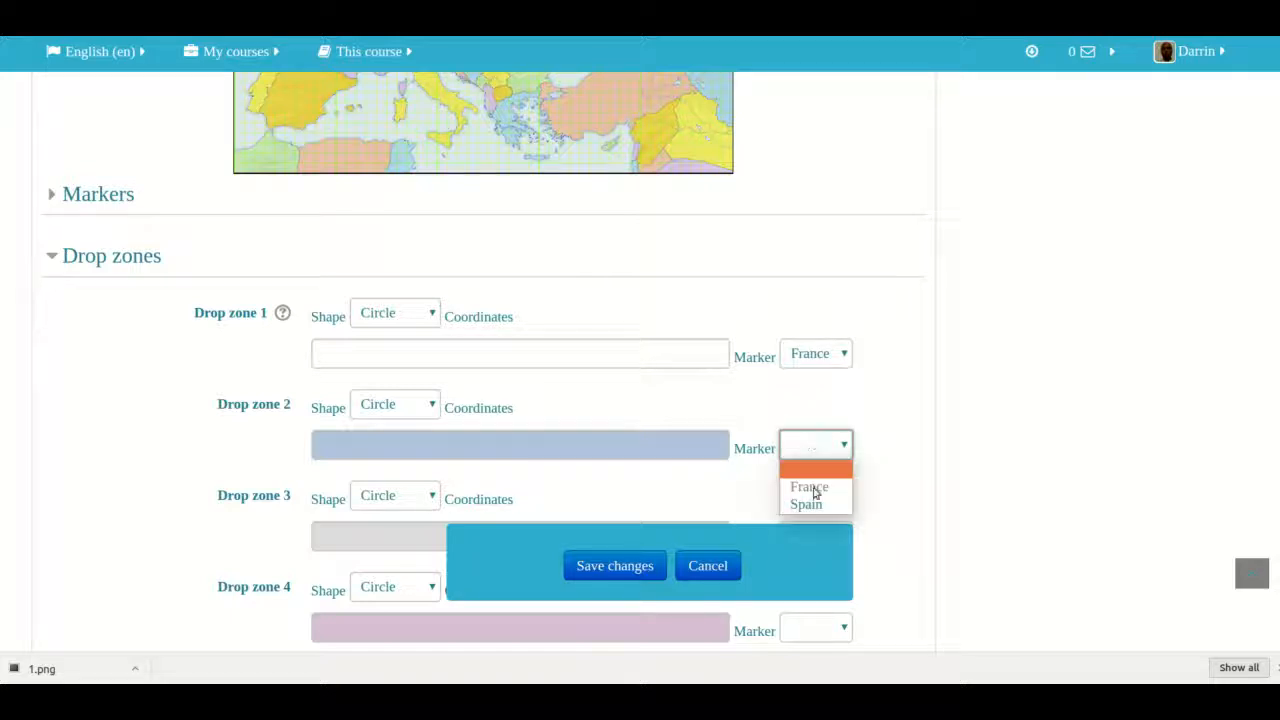
{"action": "left_click", "coordinate": [804, 504]}
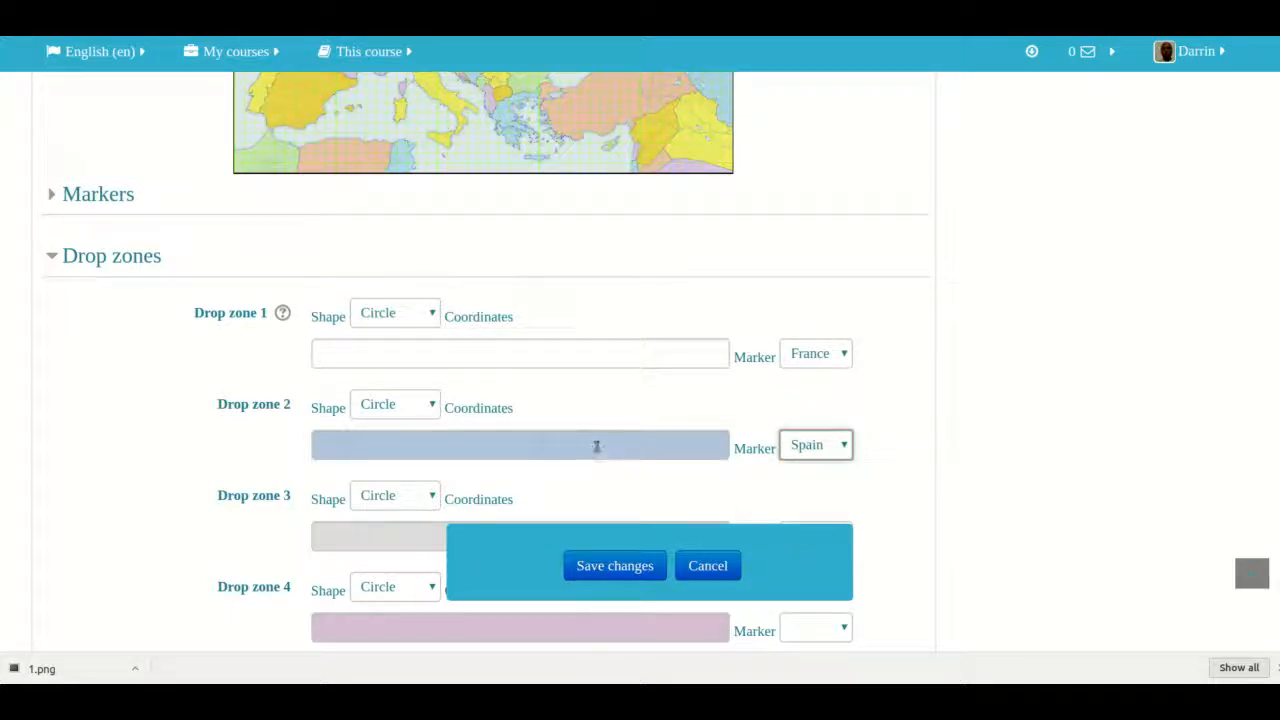
{"action": "left_click", "coordinate": [520, 354]}
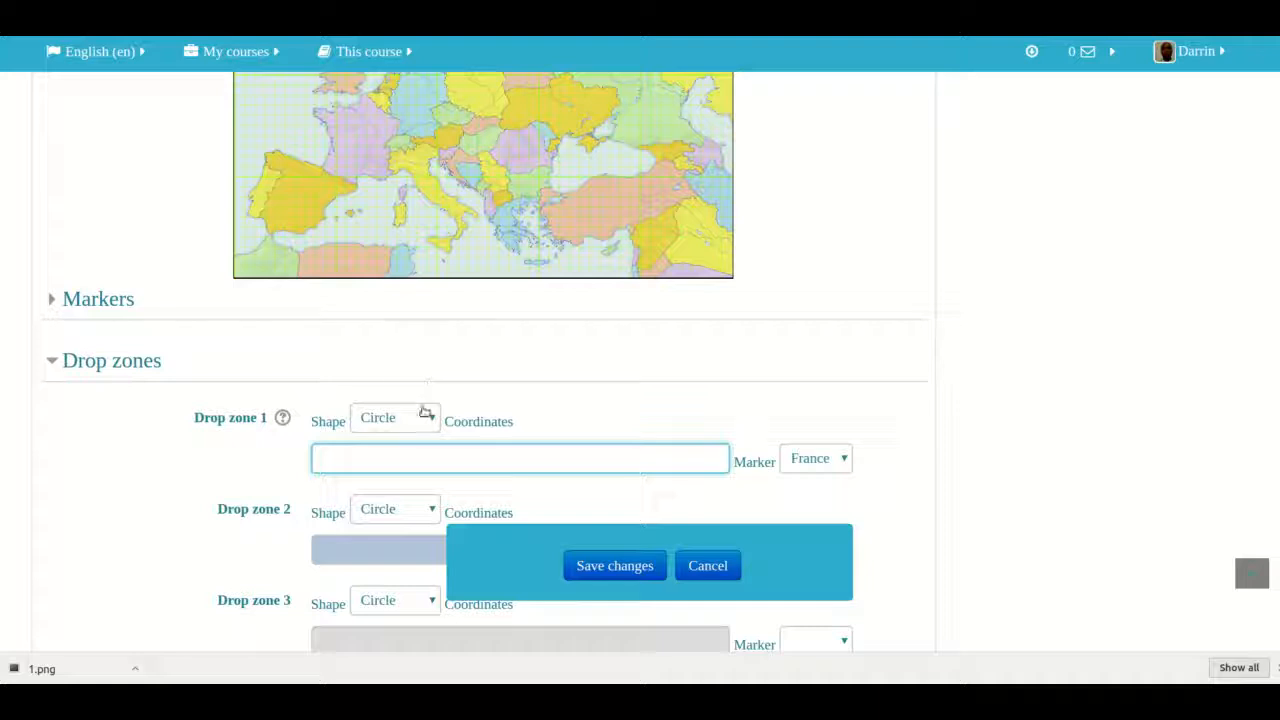
Step: Make Drop zone 1 a circle with coordinates 120,270;40 for France
{"action": "left_click", "coordinate": [520, 458]}
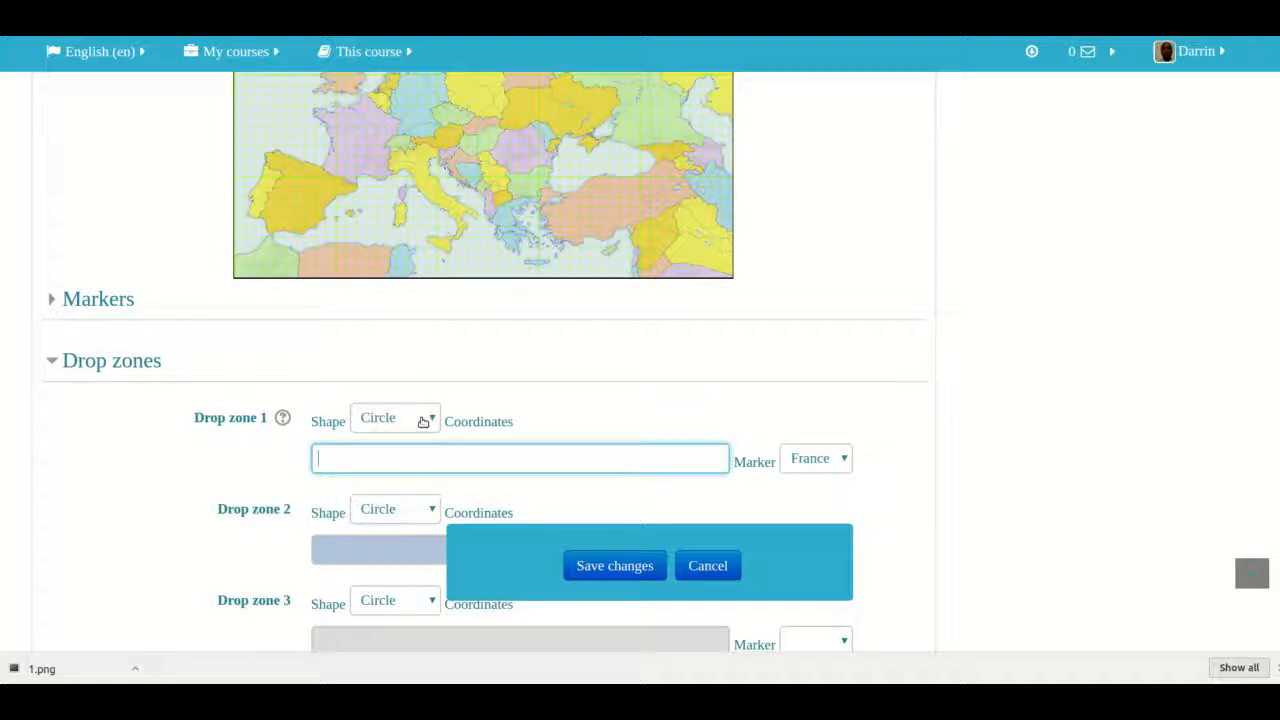
{"action": "left_click", "coordinate": [396, 418]}
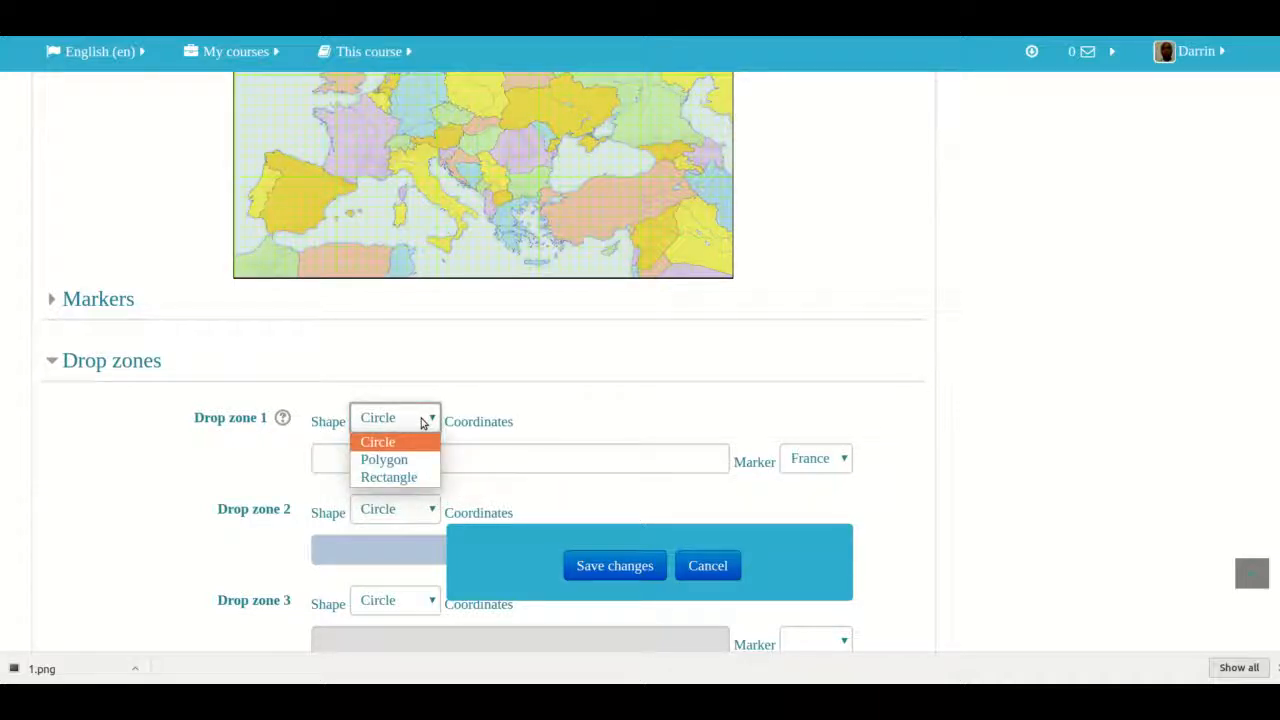
{"action": "left_click", "coordinate": [378, 442]}
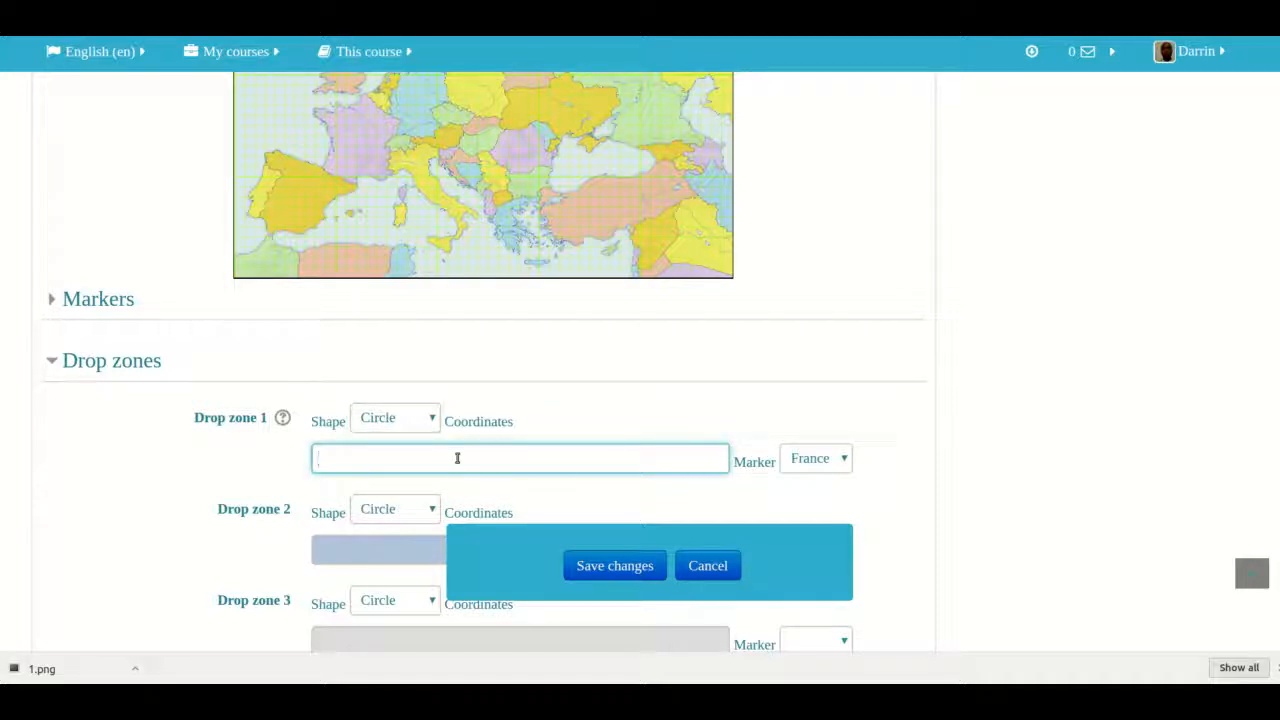
{"action": "type", "text": "120,"}
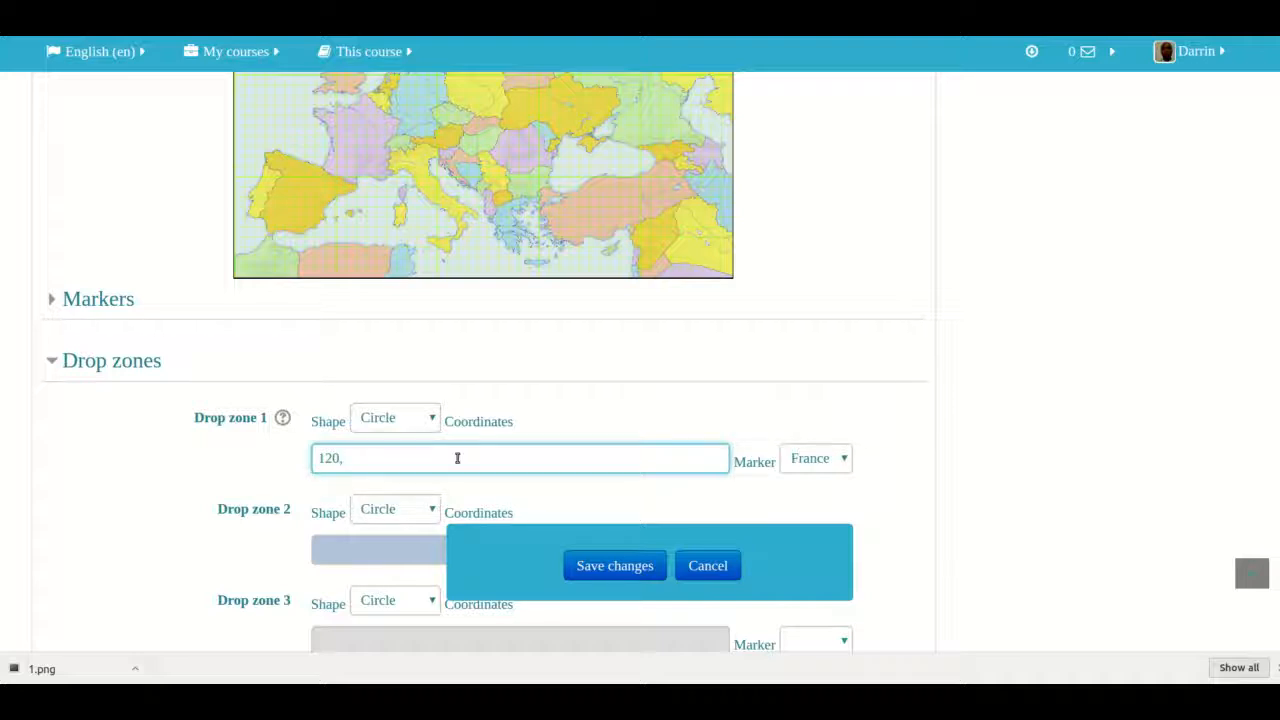
{"action": "type", "text": "270;"}
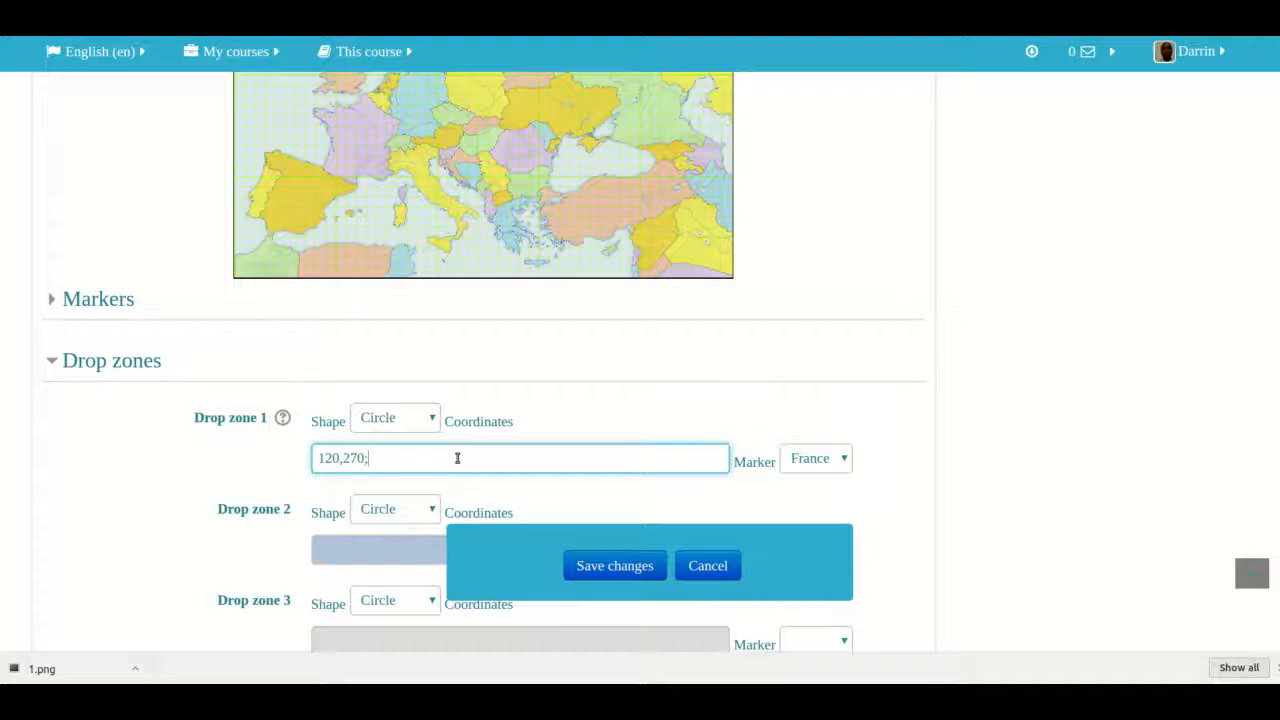
{"action": "type", "text": "40"}
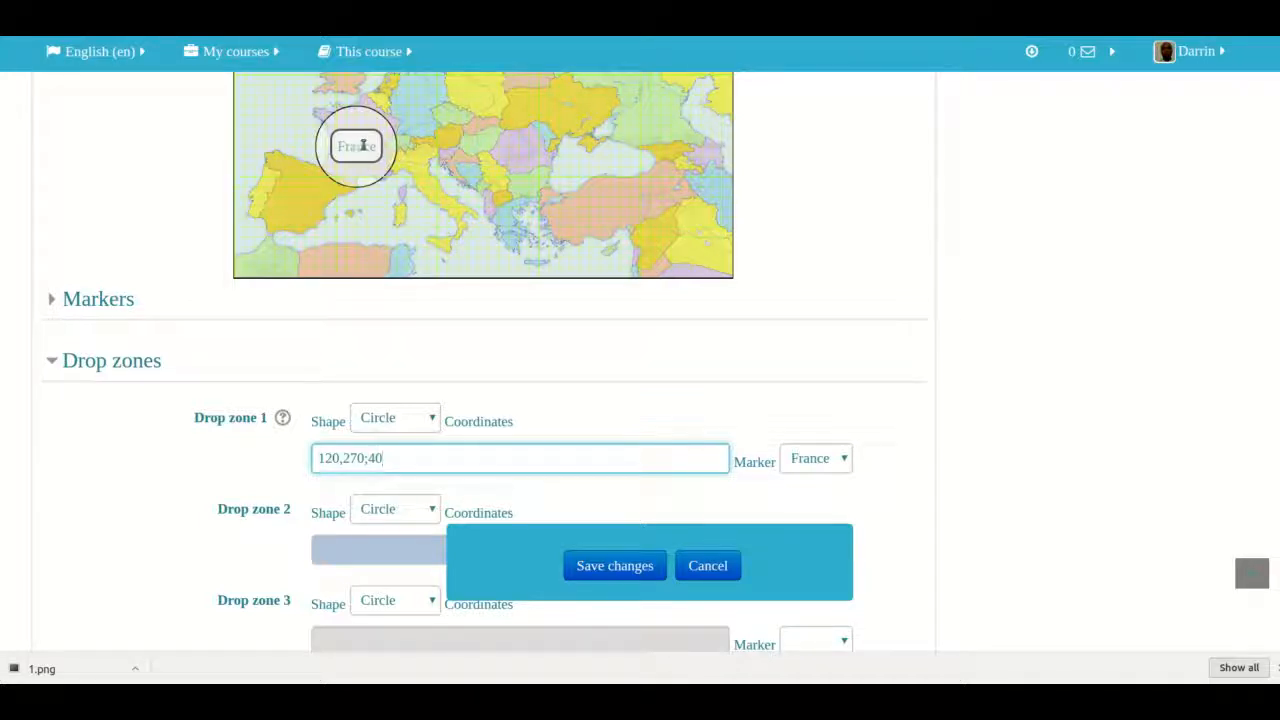
{"action": "mouse_move", "coordinate": [334, 168]}
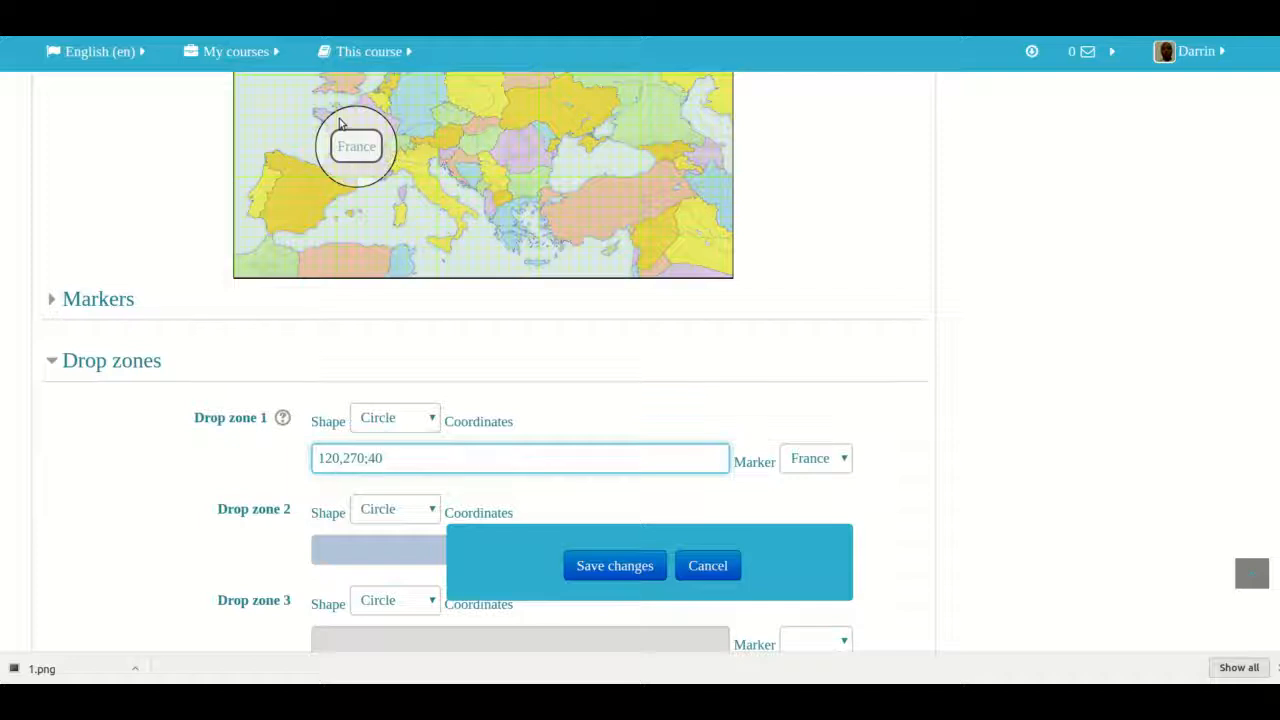
{"action": "mouse_move", "coordinate": [380, 160]}
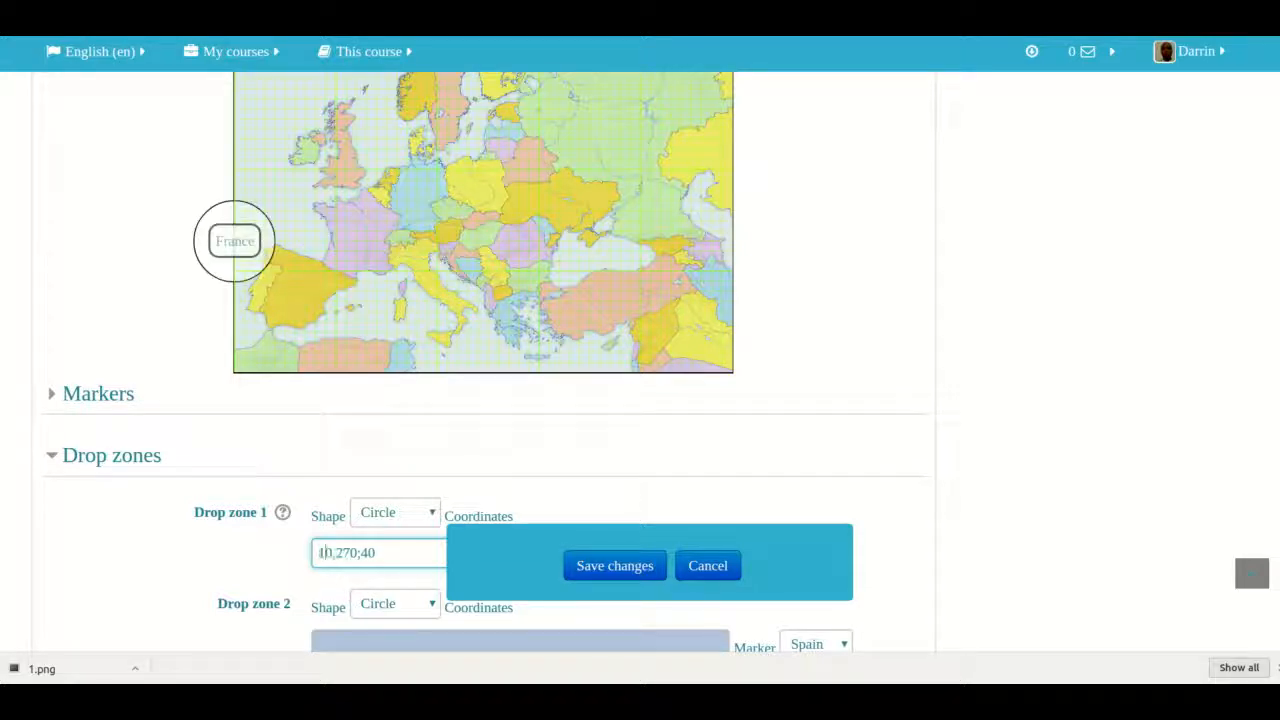
Step: Drag the France drop zone circle over France on the map preview
{"action": "left_click_drag", "start_coordinate": [236, 240], "coordinate": [388, 240]}
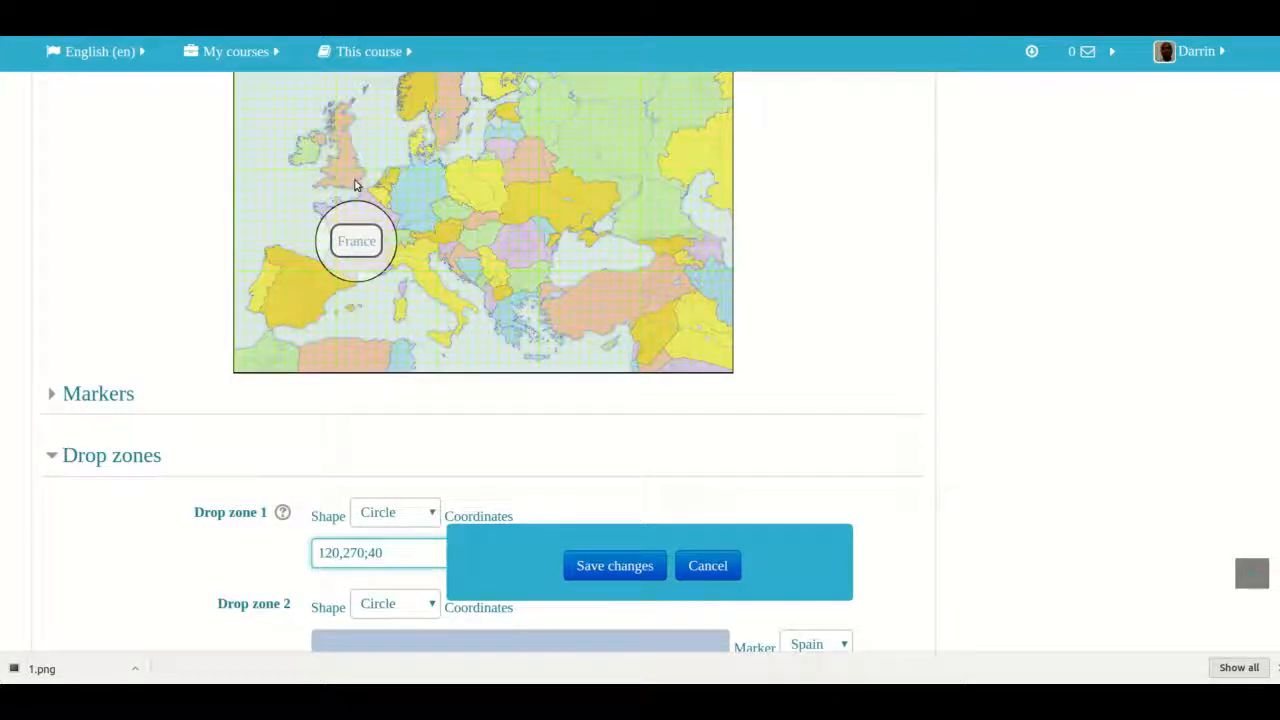
{"action": "scroll", "scroll_direction": "down", "scroll_amount": 3}
{"action": "type", "text": "70"}
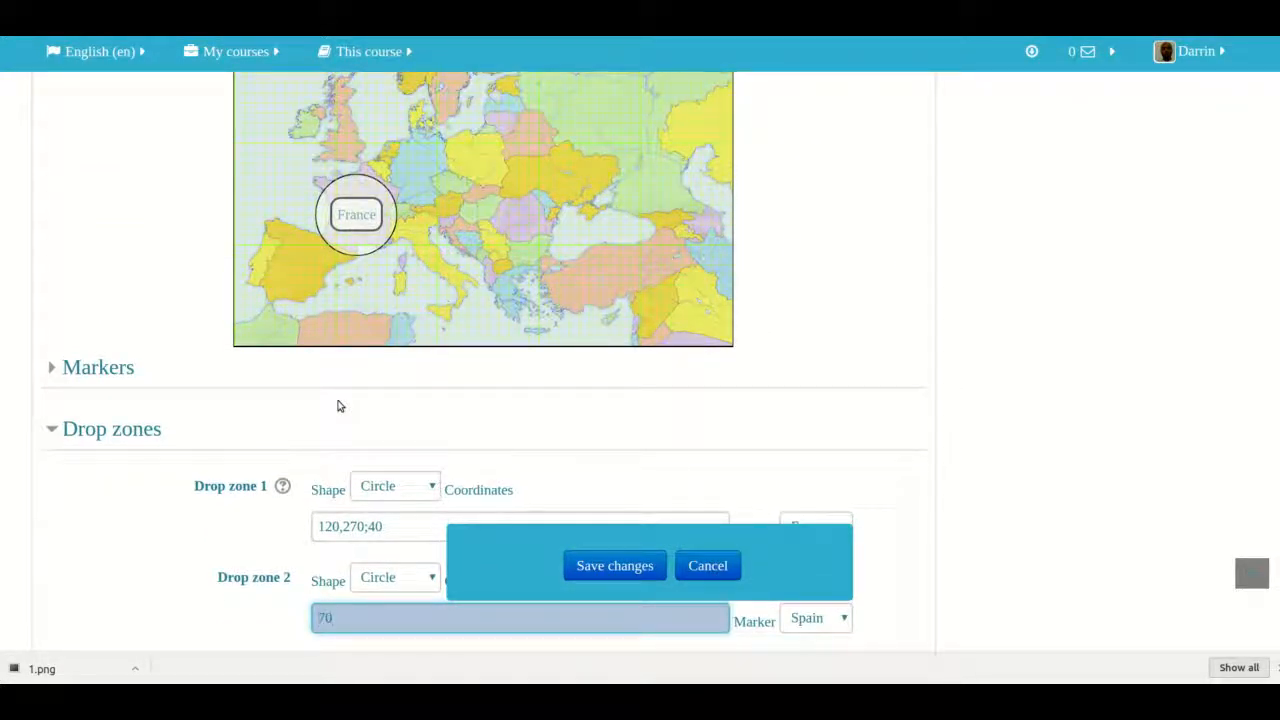
Step: Give Drop zone 2 circle coordinates 70,320;35 for Spain and reach the save buttons
{"action": "type", "text": ","}
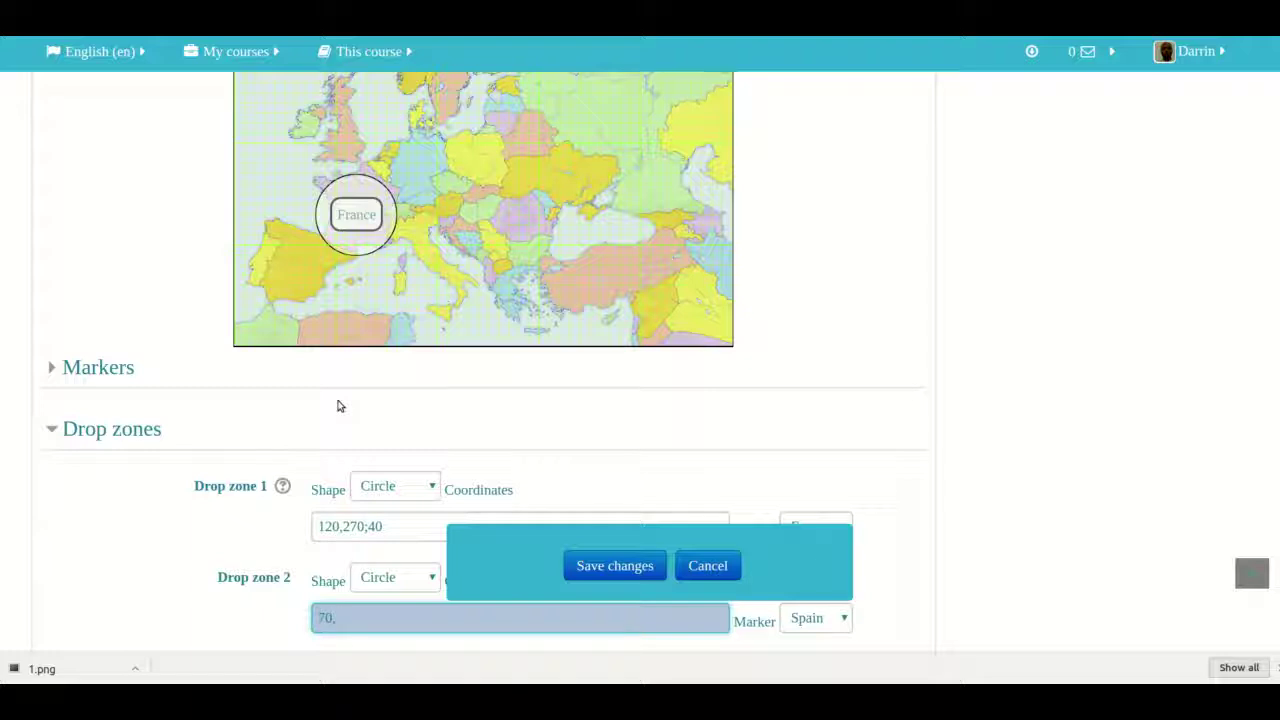
{"action": "type", "text": "320;35"}
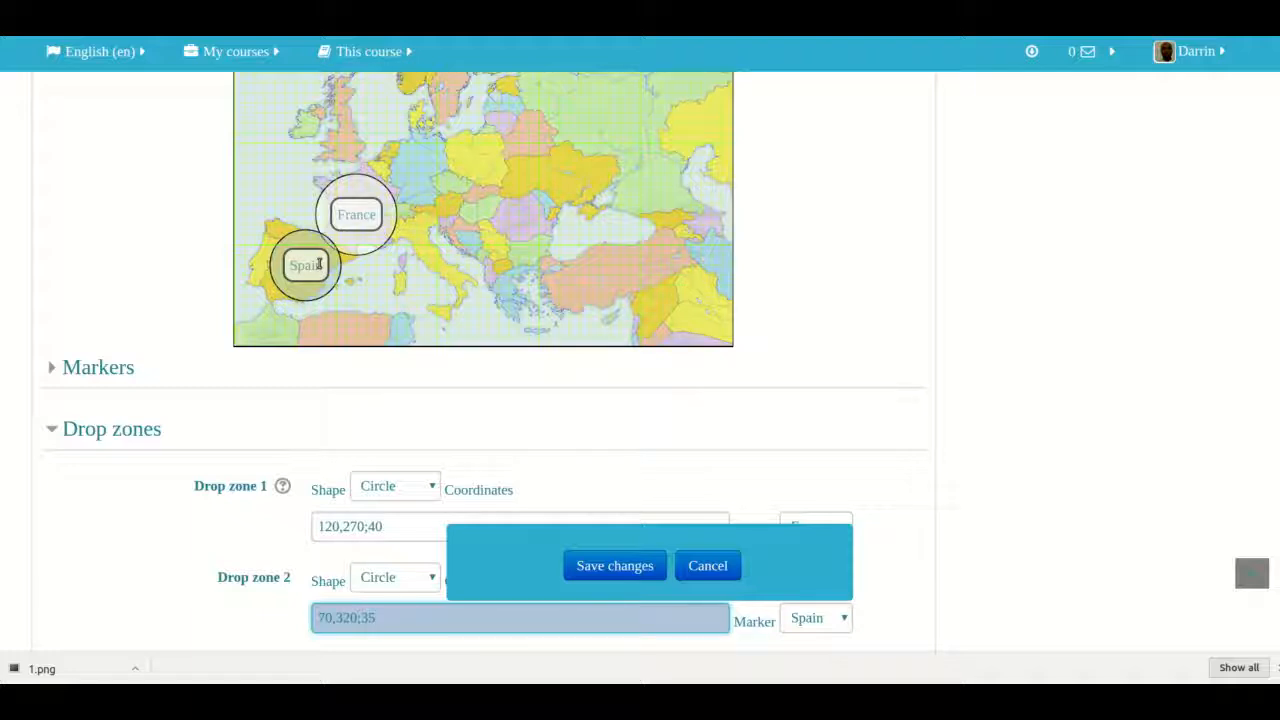
{"action": "scroll", "scroll_direction": "down", "scroll_amount": 3}
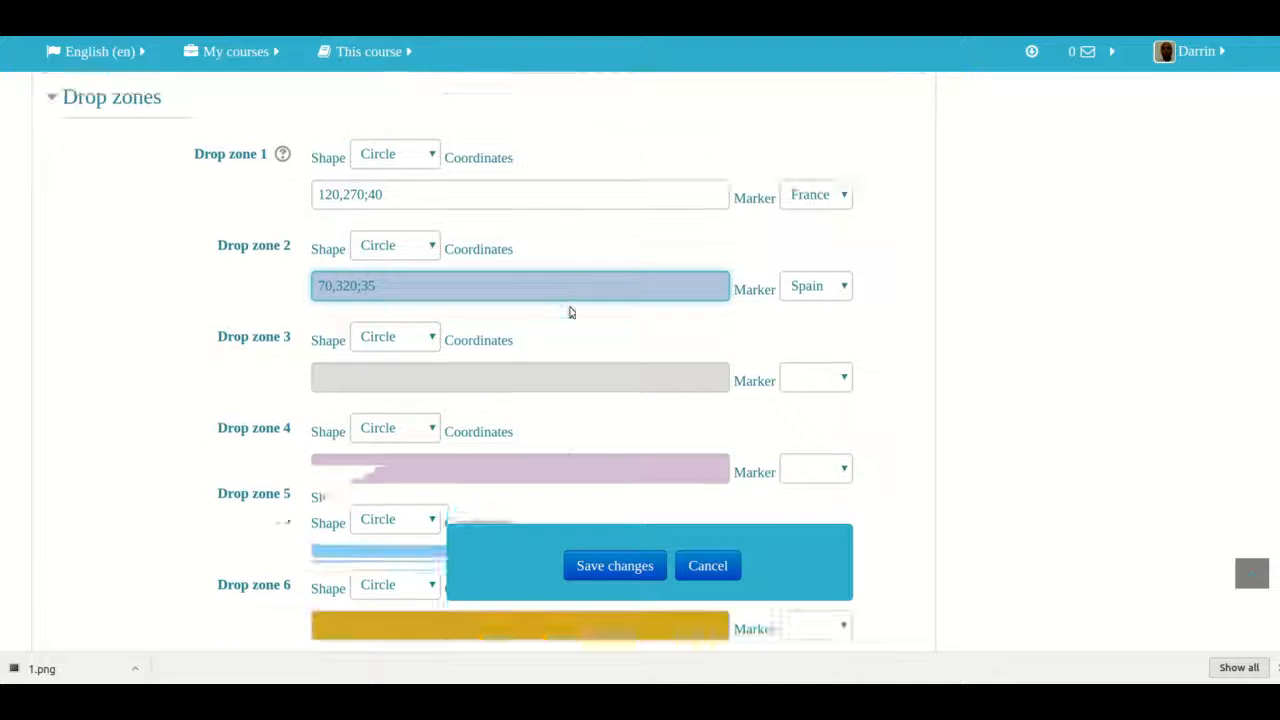
{"action": "scroll", "scroll_direction": "down", "scroll_amount": 3}
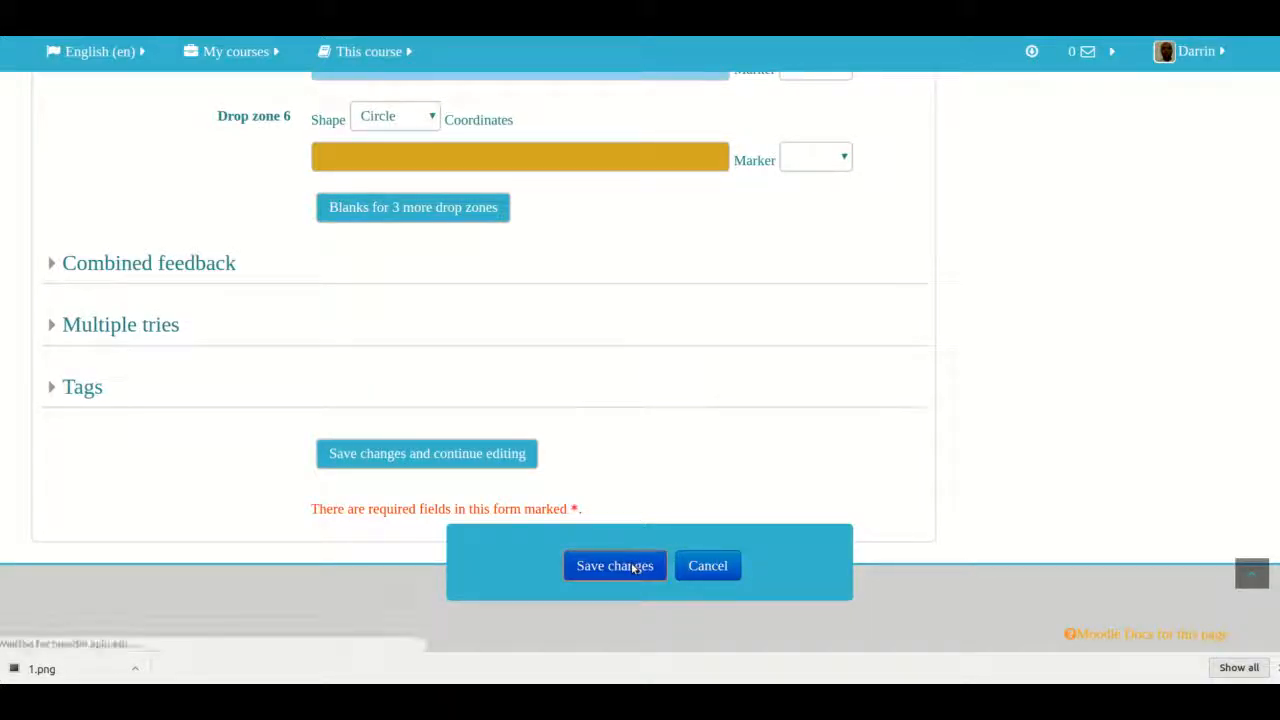
Step: Save the question, then launch the preview of 'Map of Europe' from the question bank list
{"action": "left_click", "coordinate": [614, 564]}
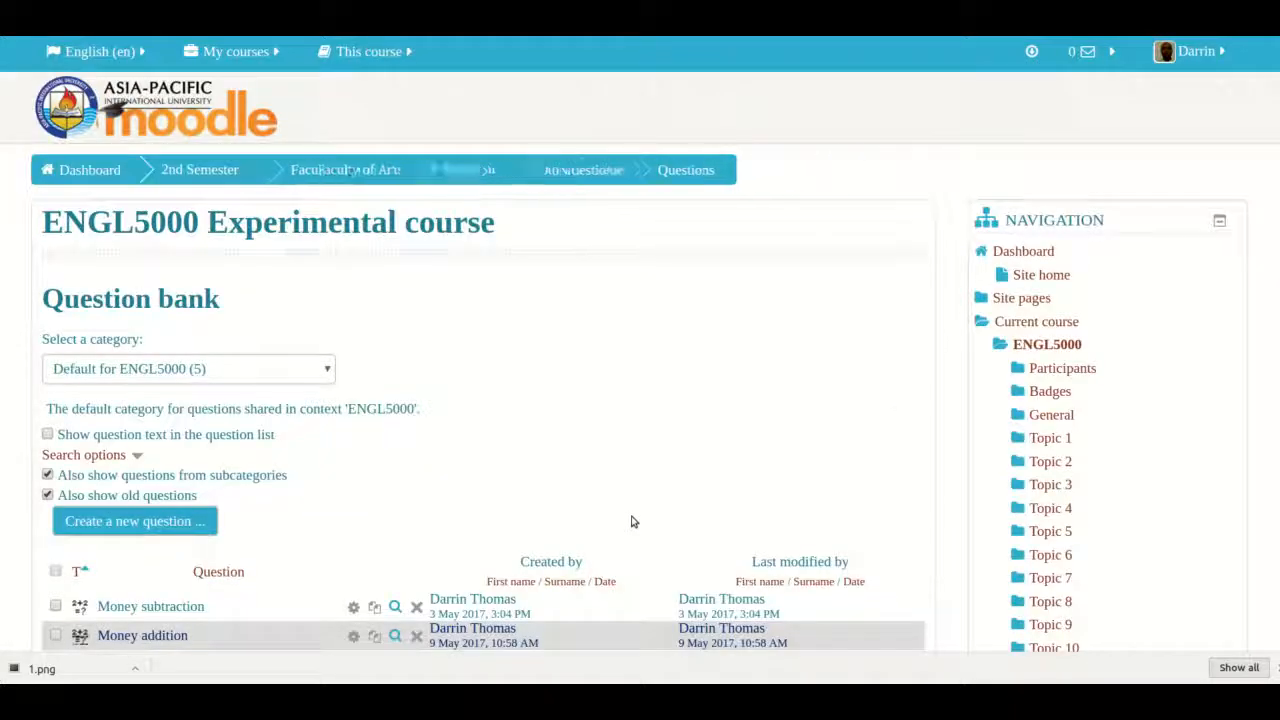
{"action": "scroll", "scroll_direction": "down", "scroll_amount": 3}
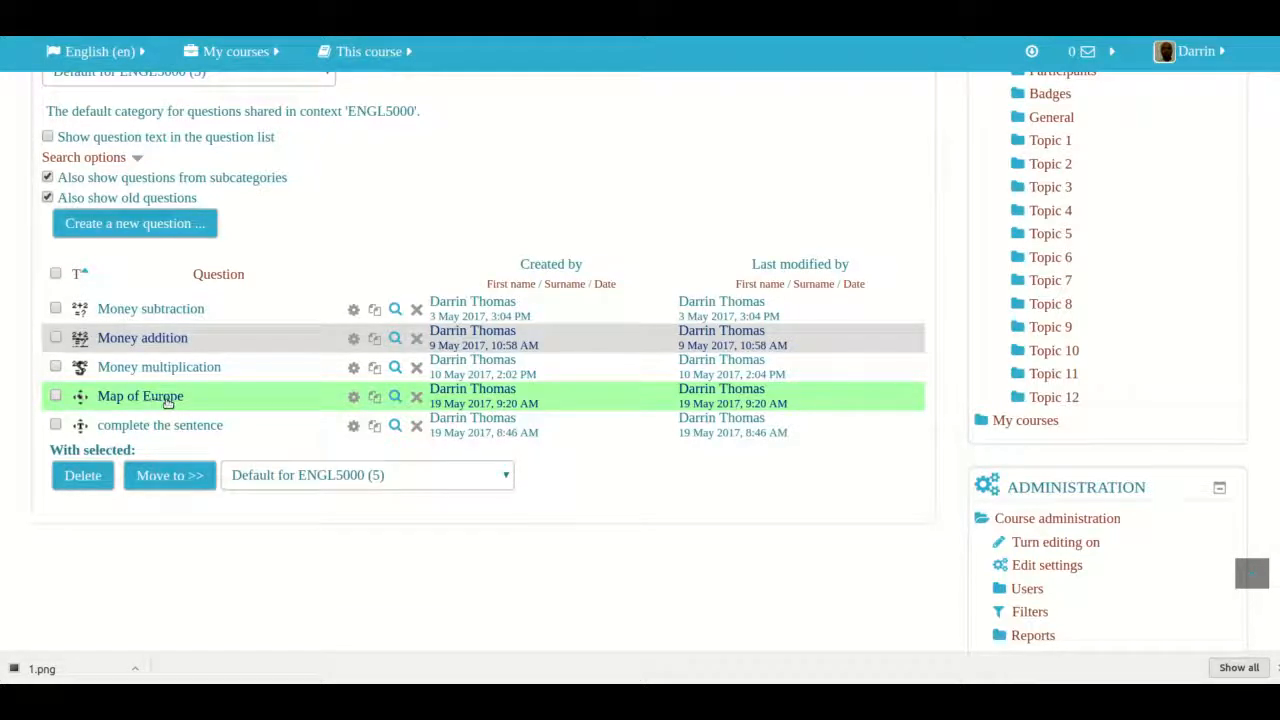
{"action": "mouse_move", "coordinate": [396, 396]}
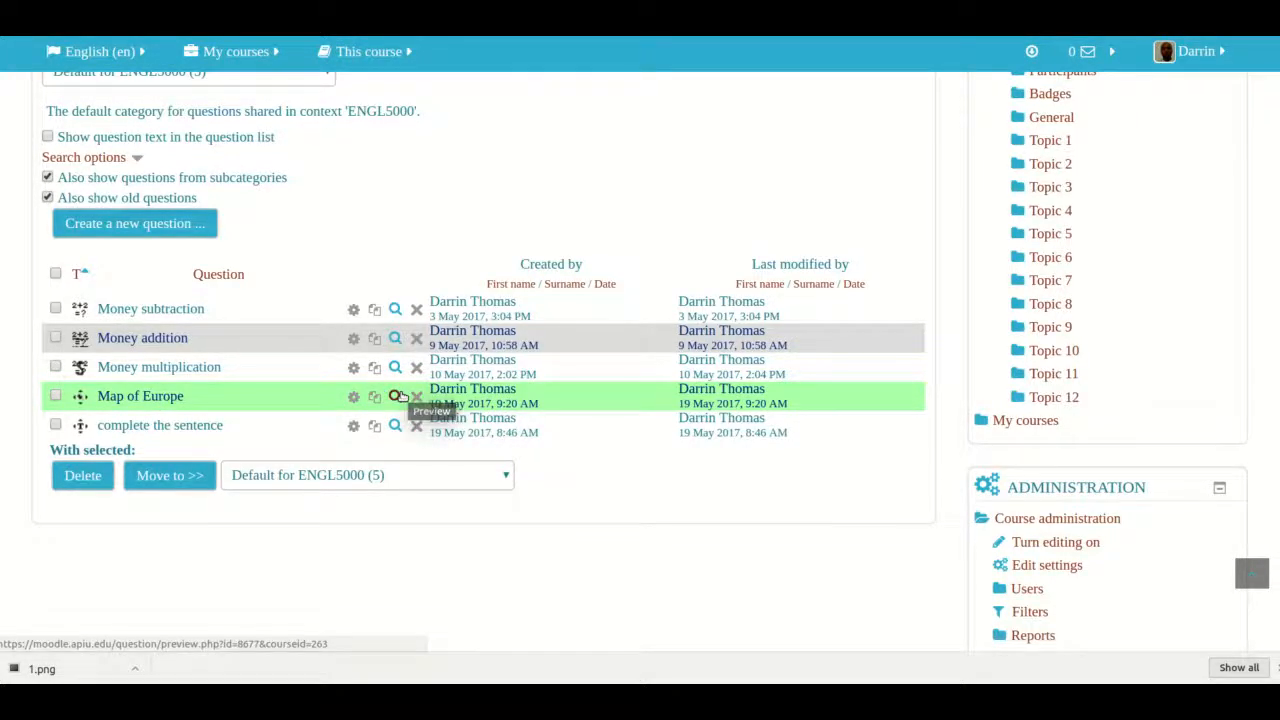
{"action": "left_click", "coordinate": [396, 396]}
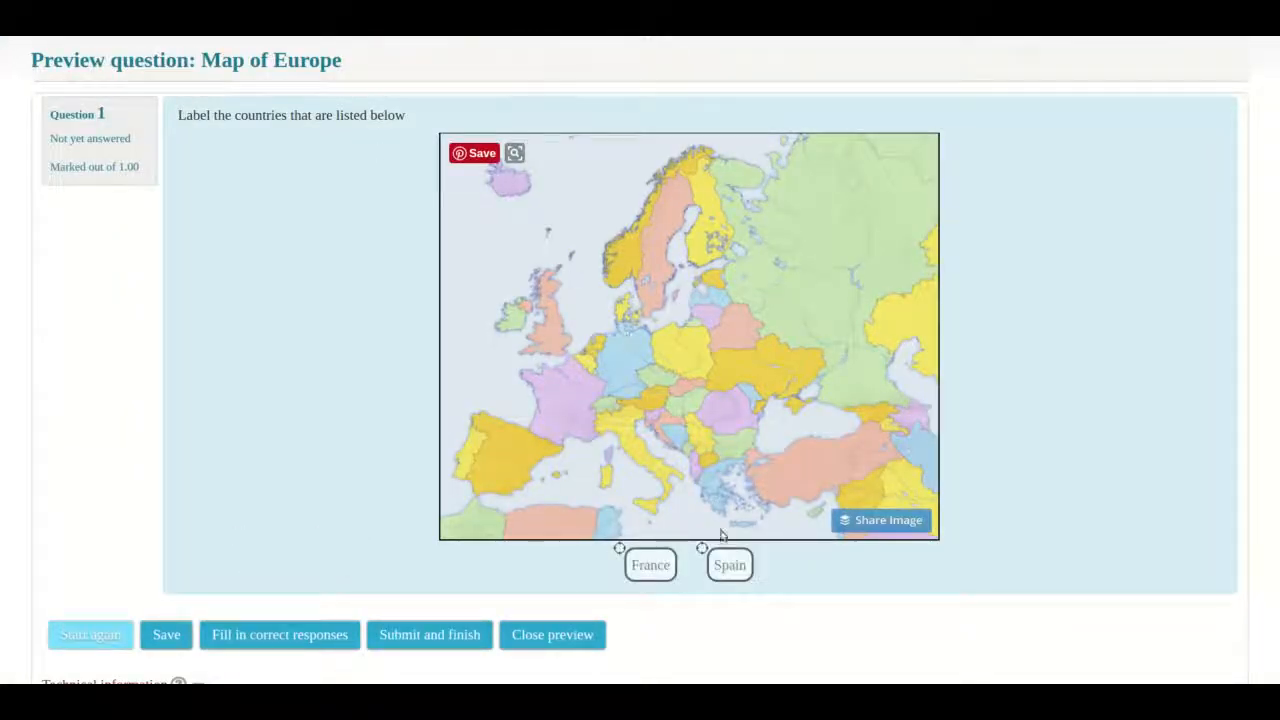
{"action": "mouse_move", "coordinate": [254, 182]}
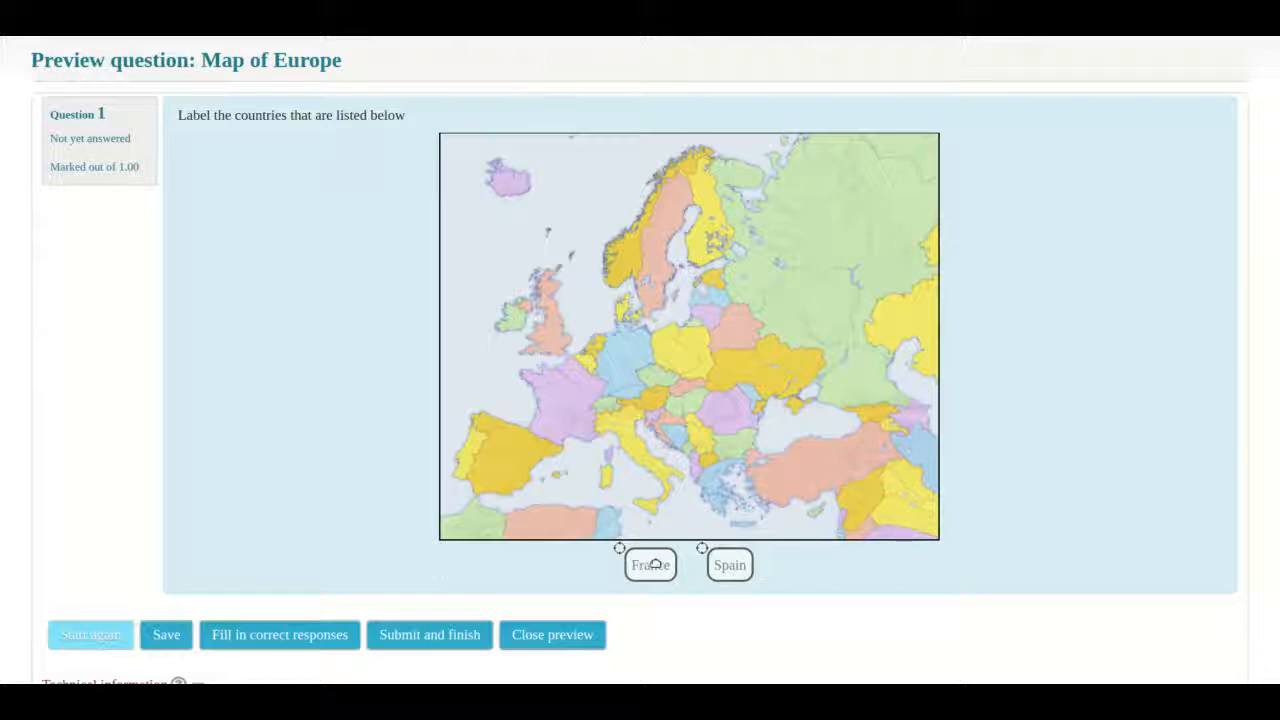
Step: Drop the France and Spain markers onto their countries, then close the preview
{"action": "left_click_drag", "start_coordinate": [650, 564], "coordinate": [584, 412]}
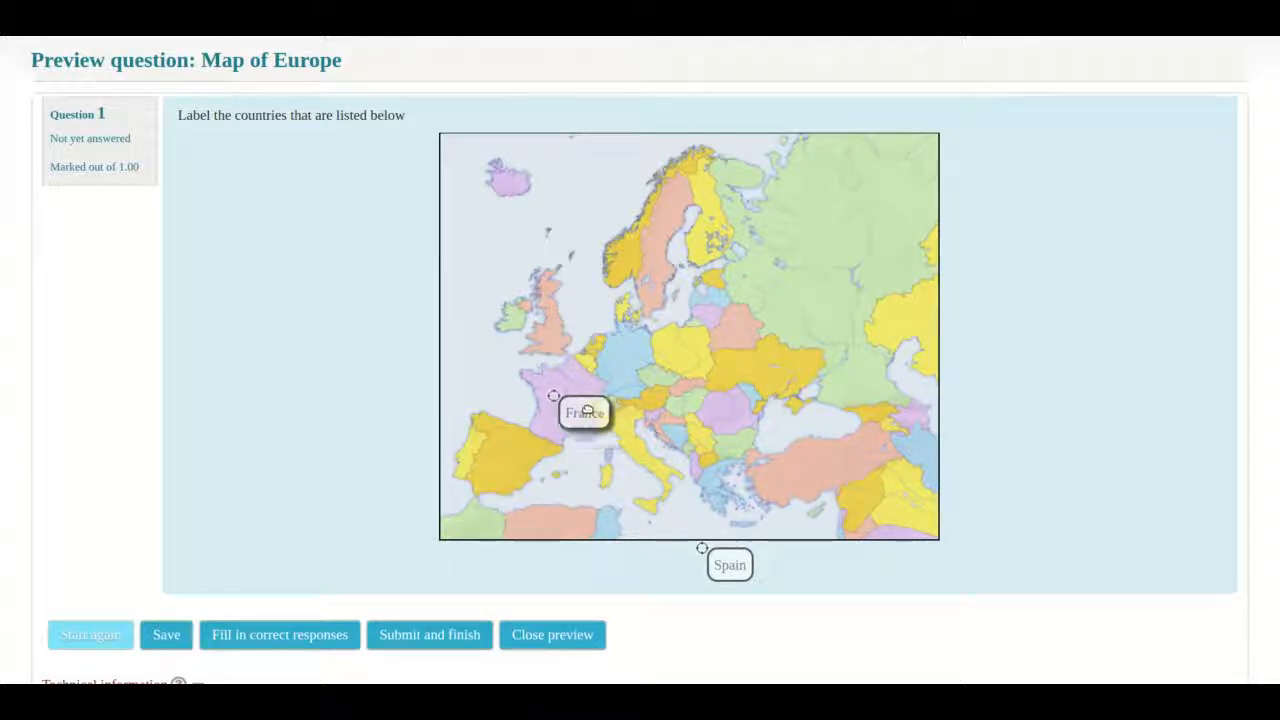
{"action": "left_click_drag", "start_coordinate": [584, 412], "coordinate": [568, 404]}
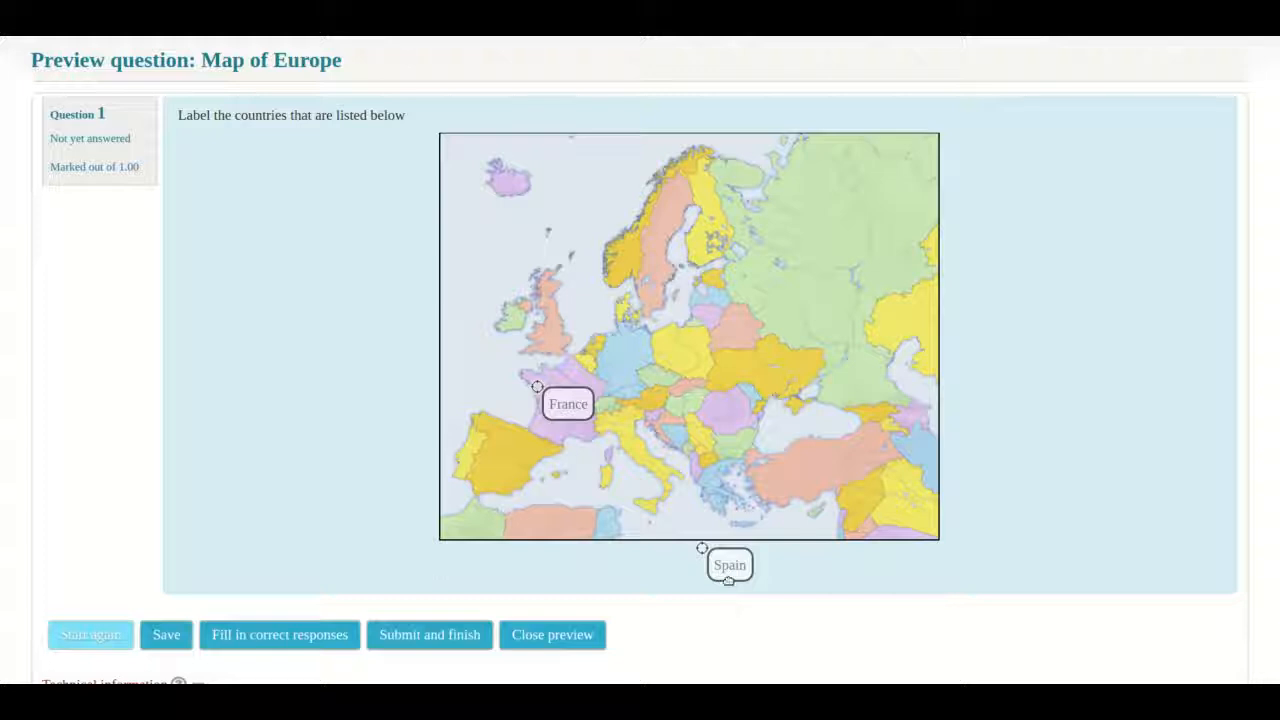
{"action": "left_click_drag", "start_coordinate": [728, 564], "coordinate": [516, 452]}
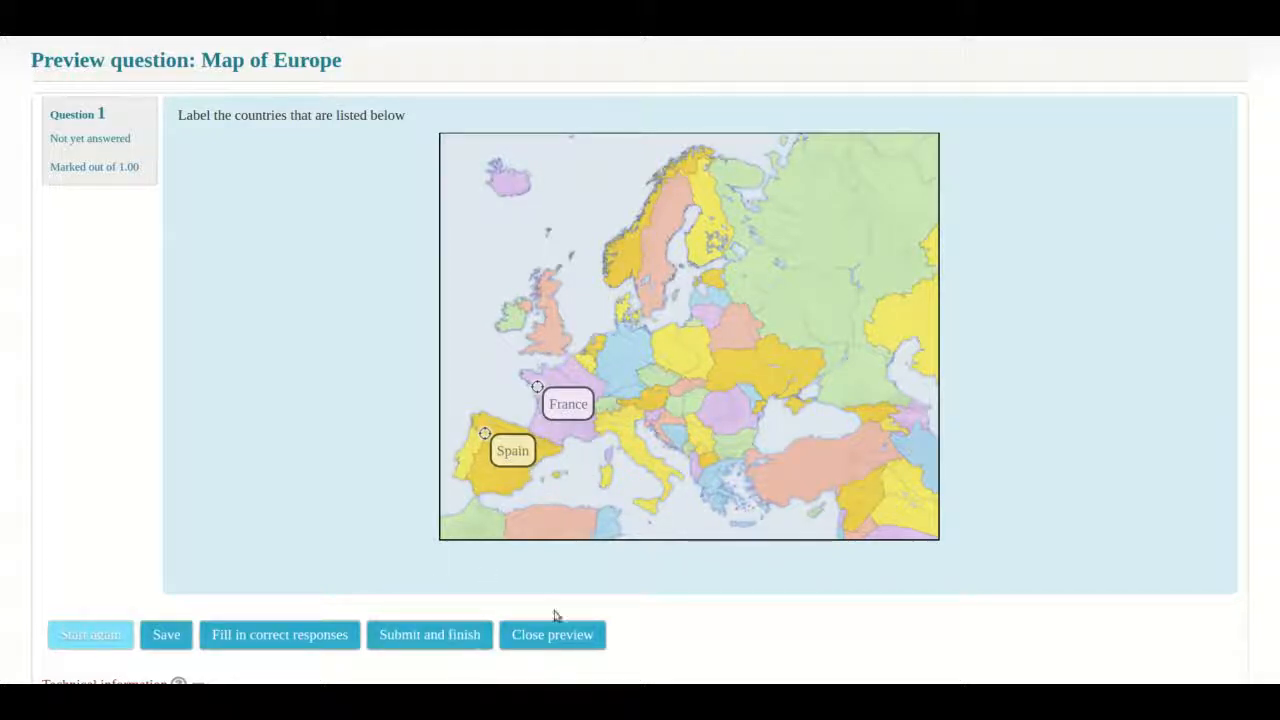
{"action": "scroll", "scroll_direction": "down", "scroll_amount": 3}
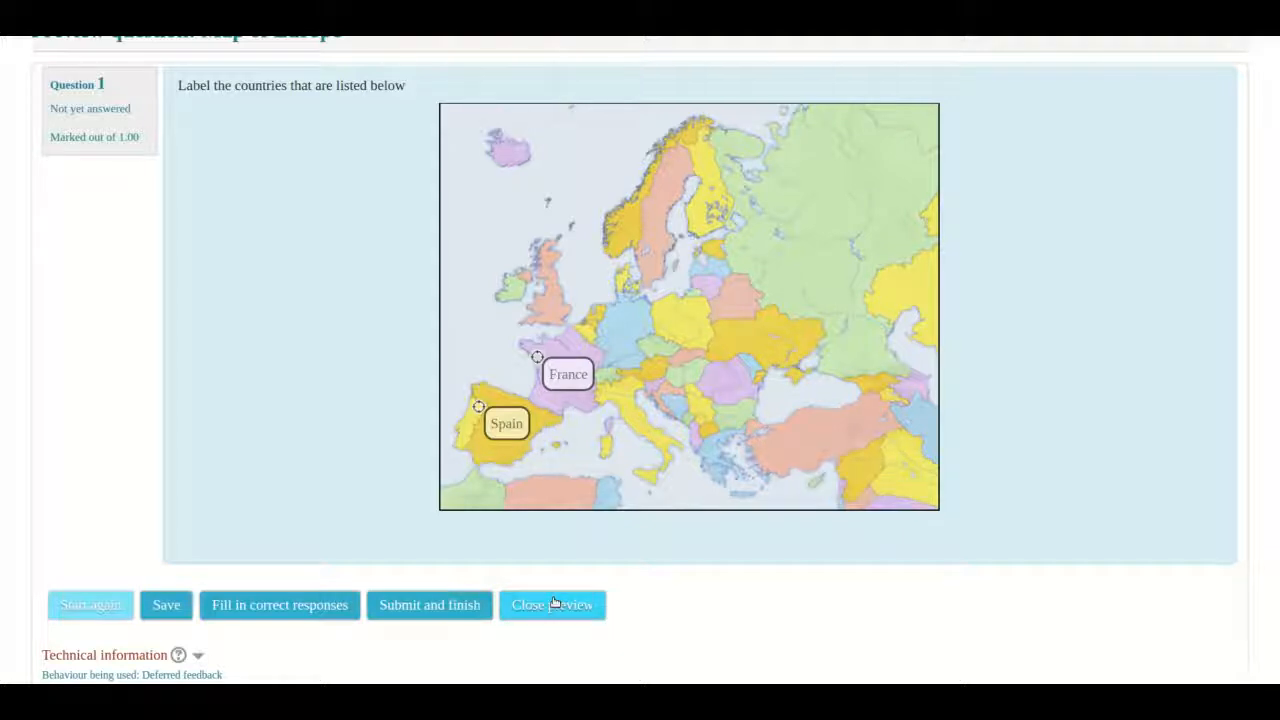
{"action": "left_click", "coordinate": [552, 604]}
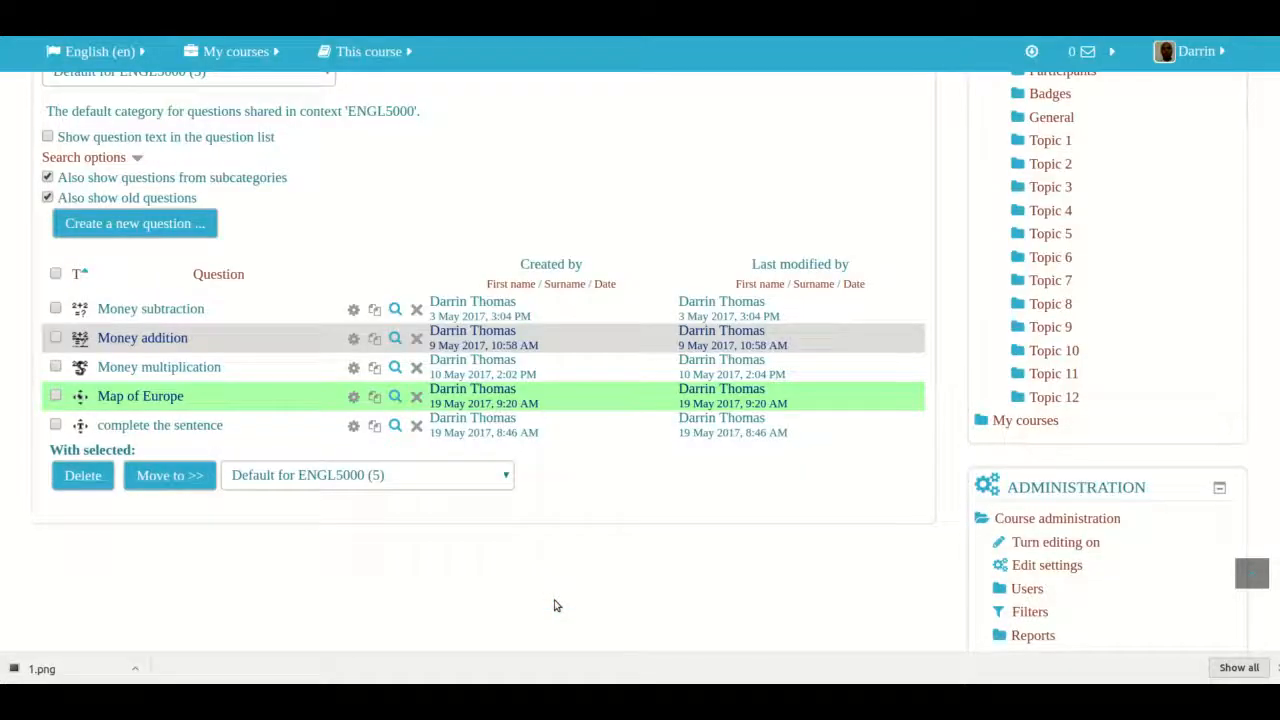